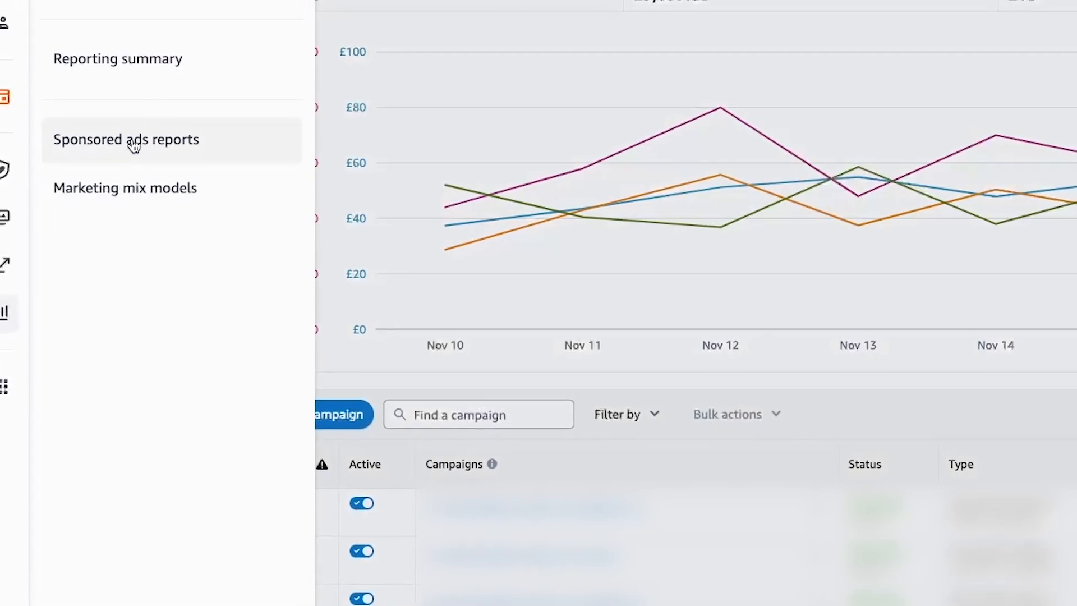
# - From the Sponsored ads reports list, start a new report with report type Campaign
pyautogui.click(135, 139)
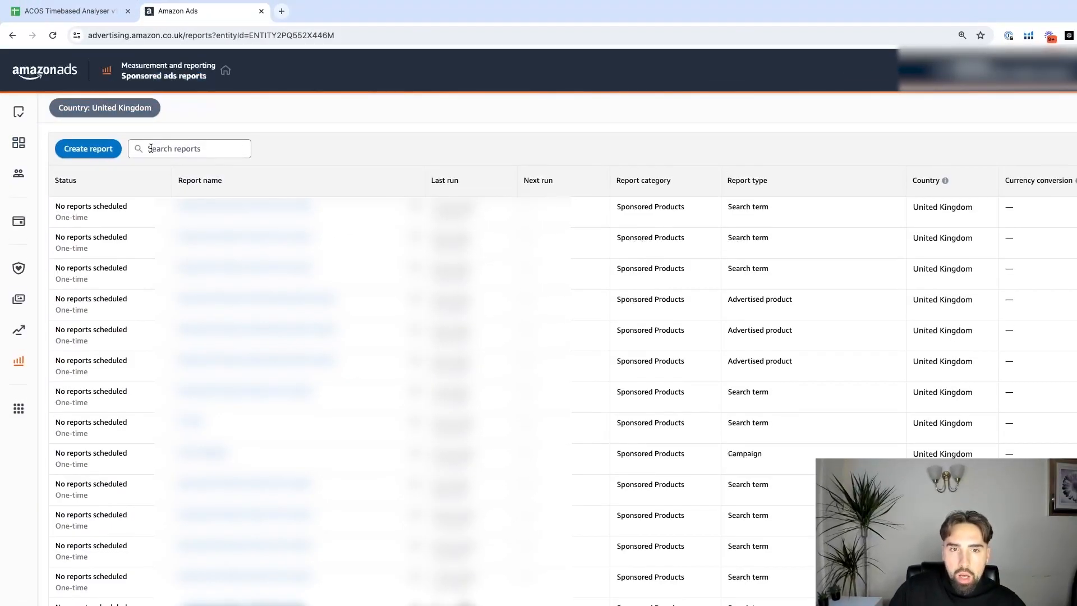
pyautogui.click(88, 149)
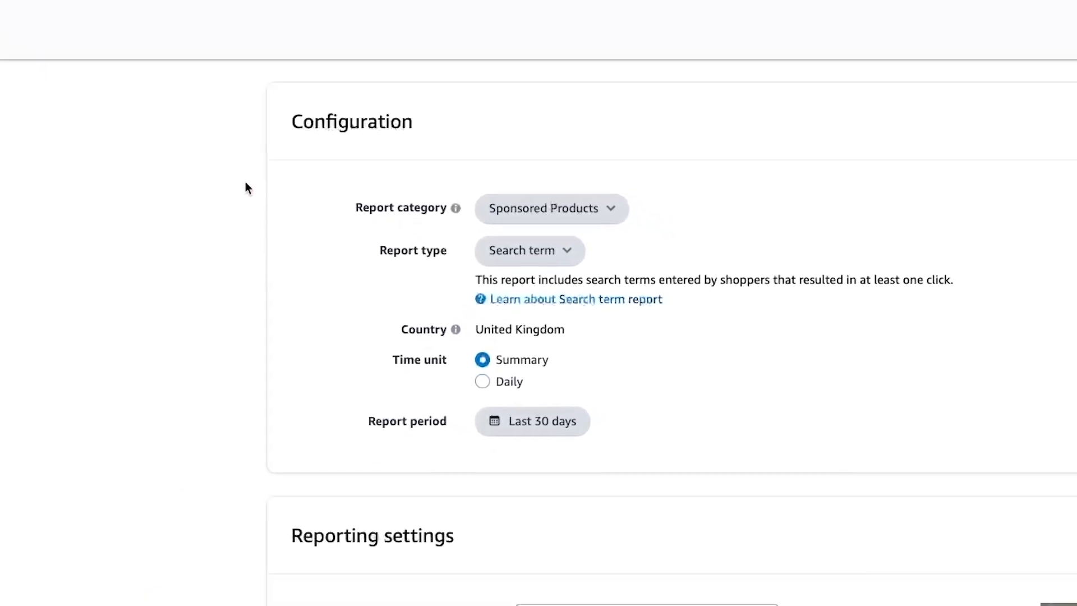
pyautogui.click(529, 251)
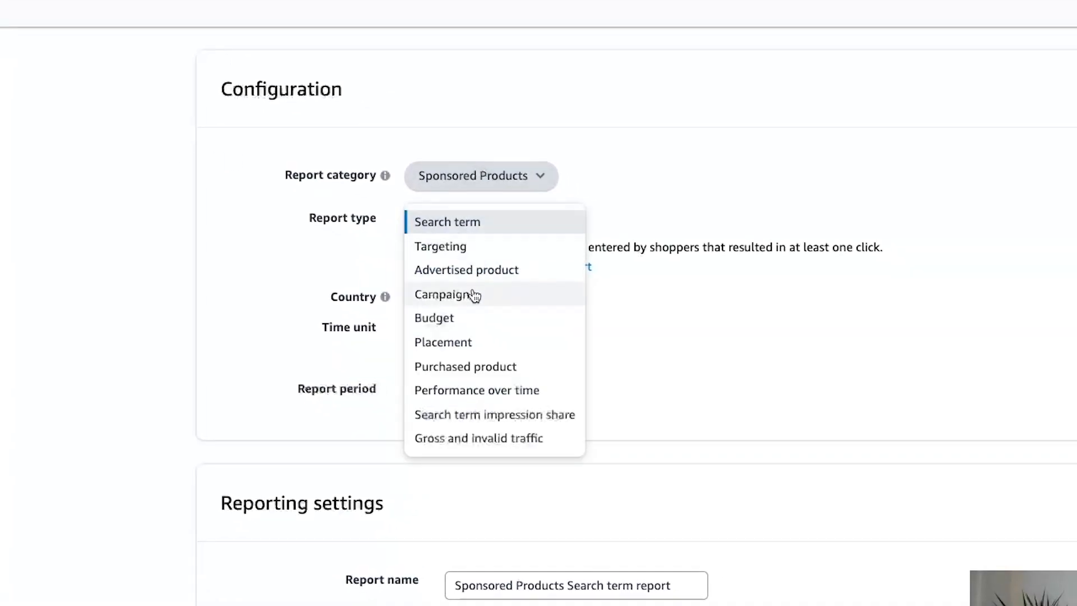
pyautogui.click(443, 294)
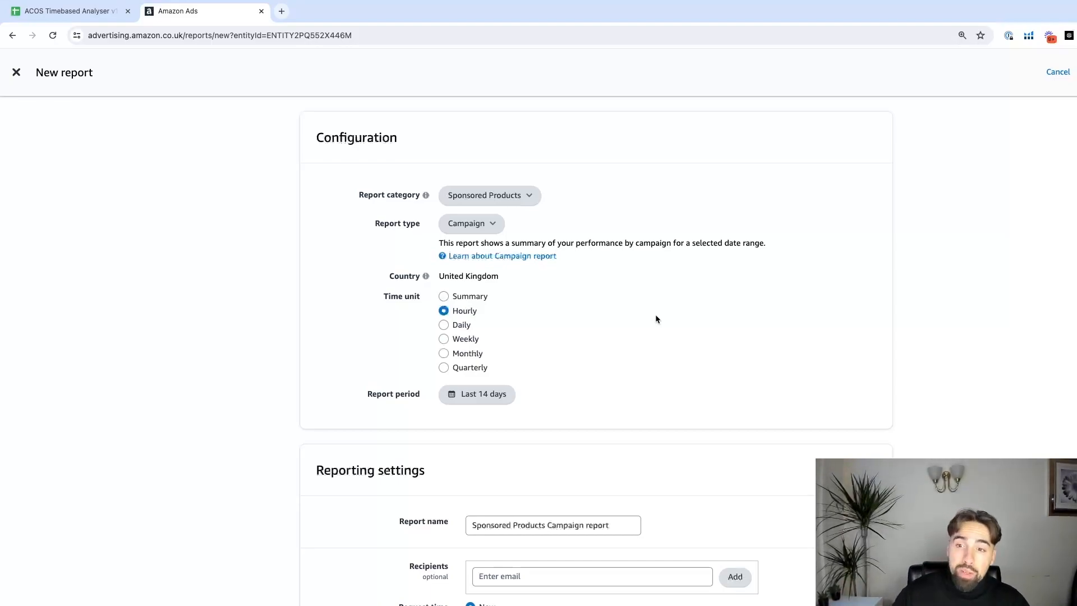
pyautogui.moveTo(435, 372)
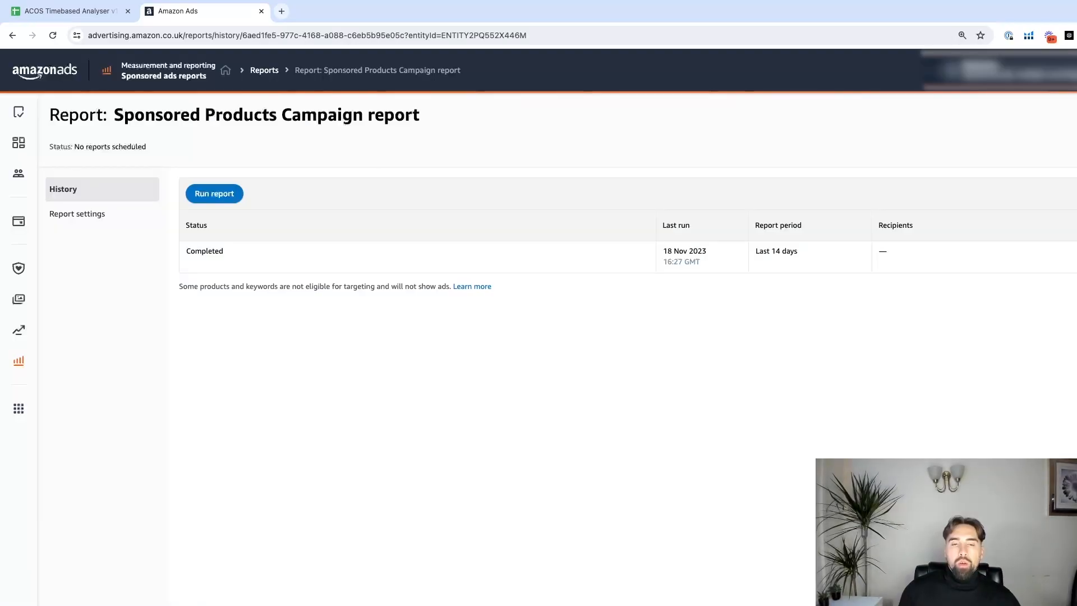
pyautogui.moveTo(551, 586)
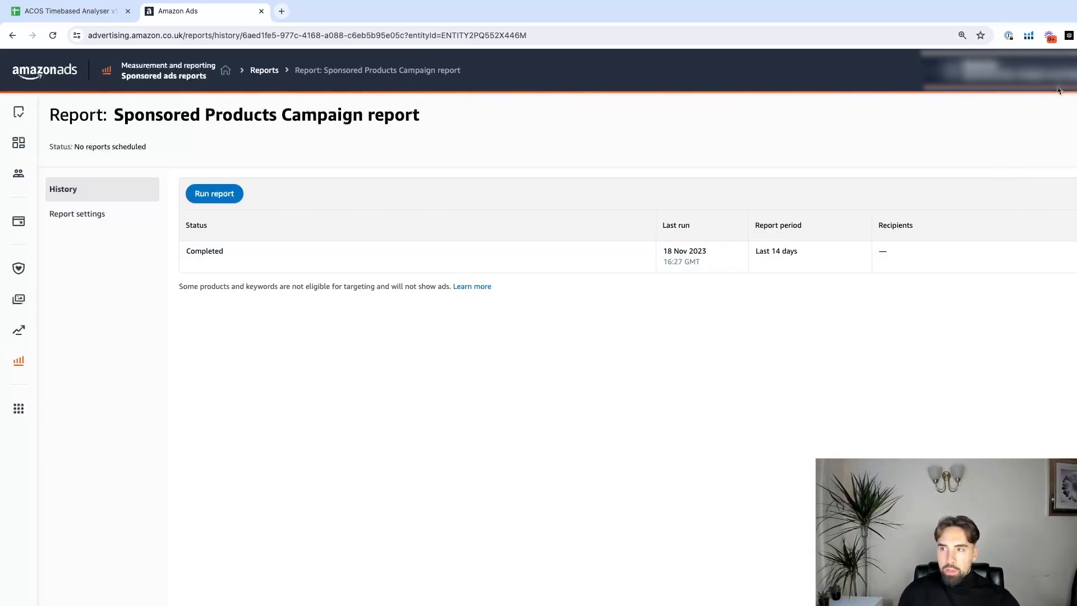
pyautogui.moveTo(973, 91)
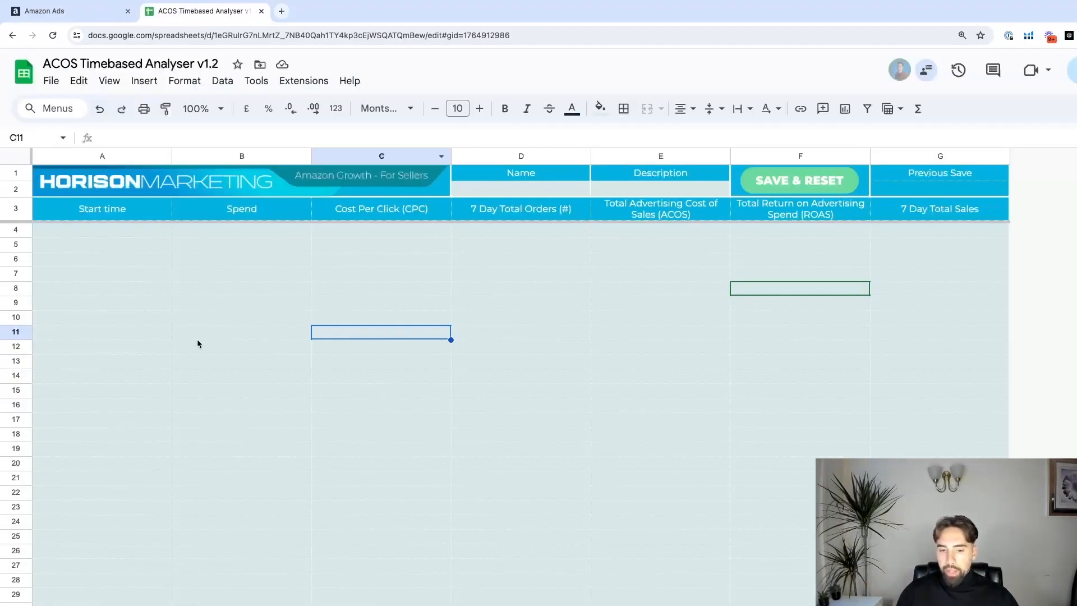
pyautogui.moveTo(103, 248)
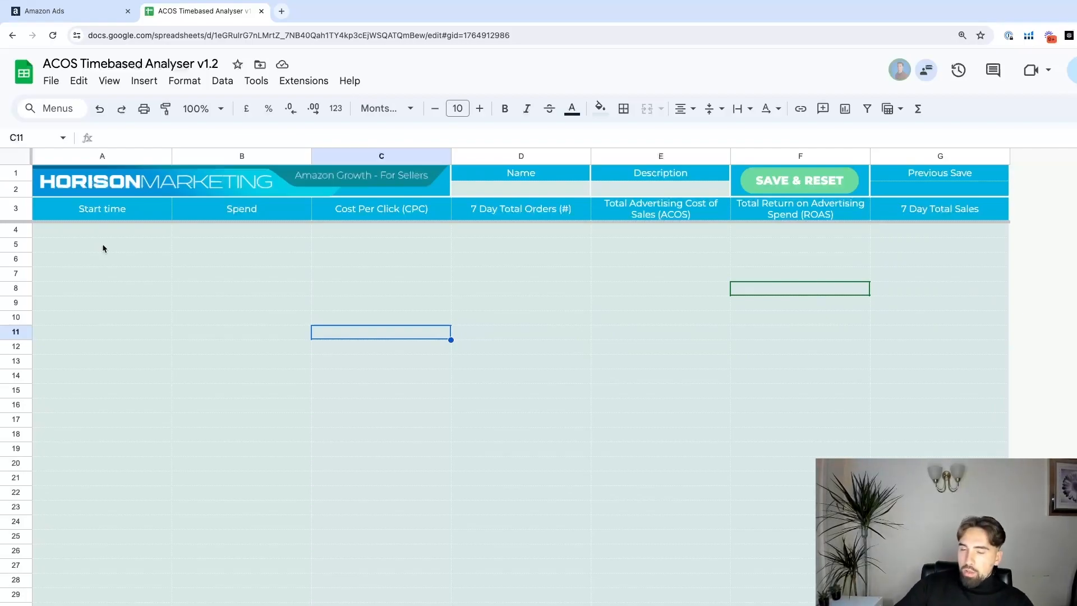
pyautogui.moveTo(230, 285)
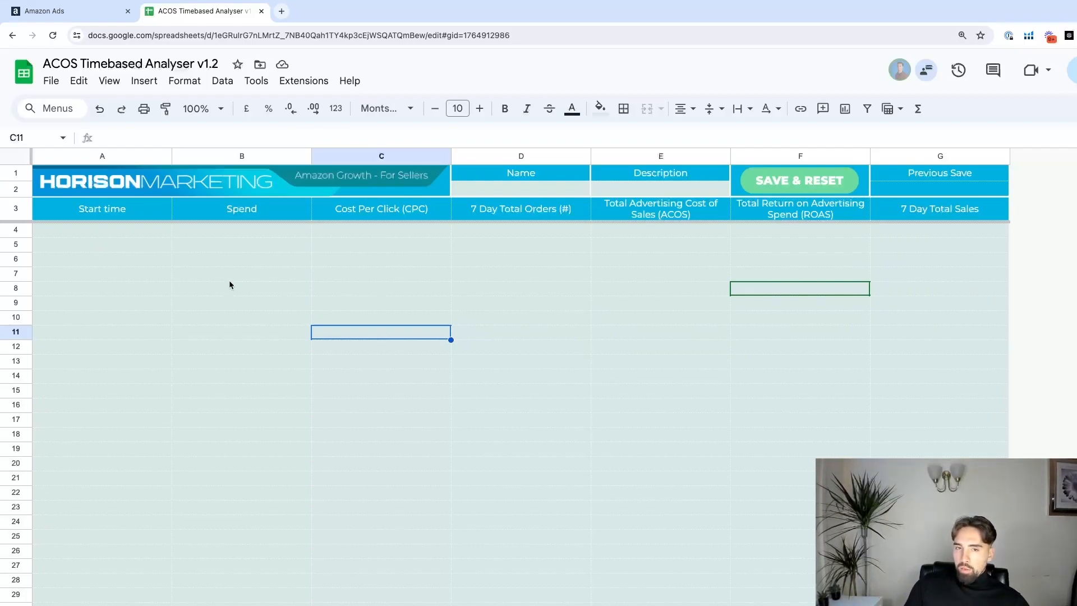
pyautogui.moveTo(279, 374)
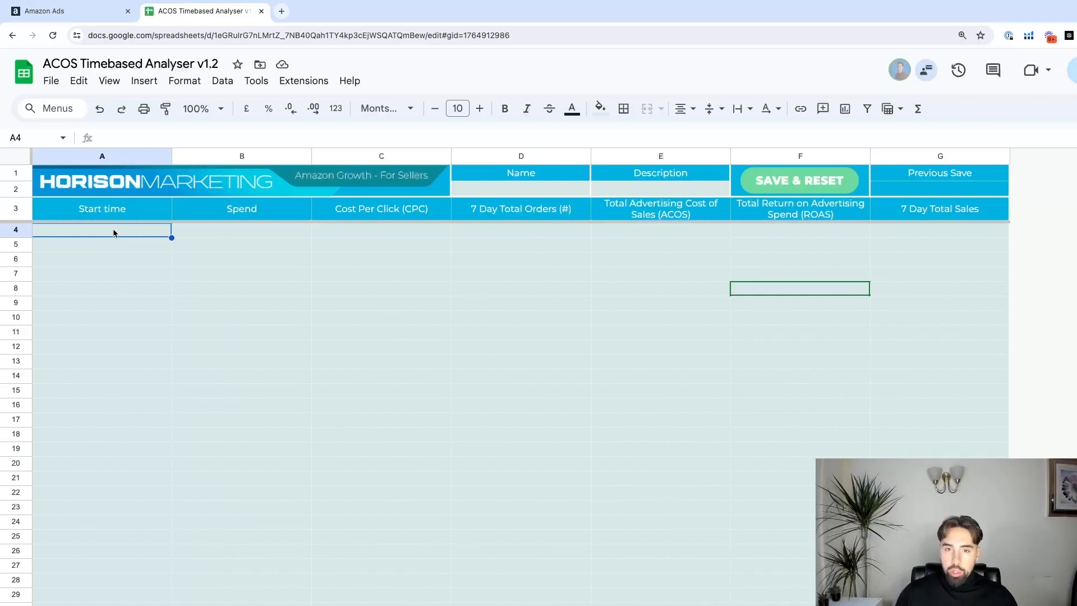
pyautogui.moveTo(200, 304)
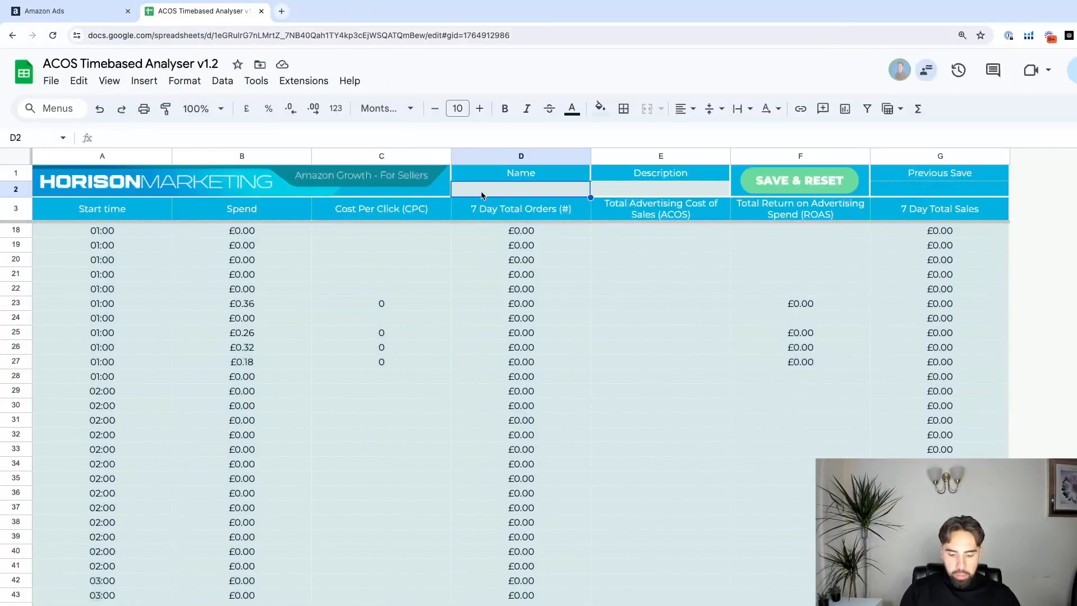
# - Enter 'TEST 1 - 14 DAYS 04/11 -18/11' in the analyser's Name cell D2
pyautogui.write('TEST 1')
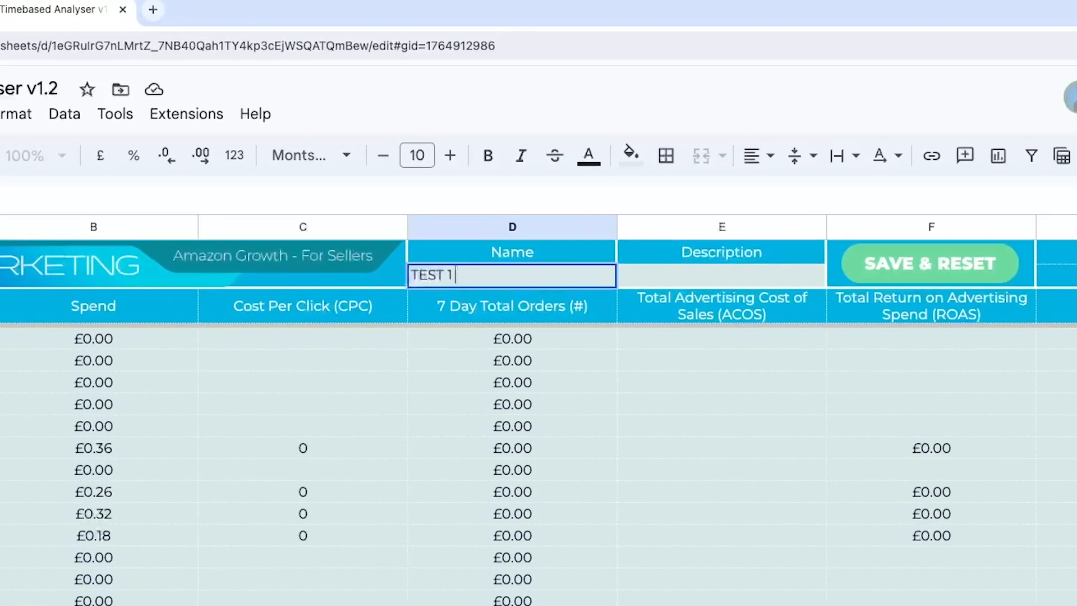
pyautogui.write('-')
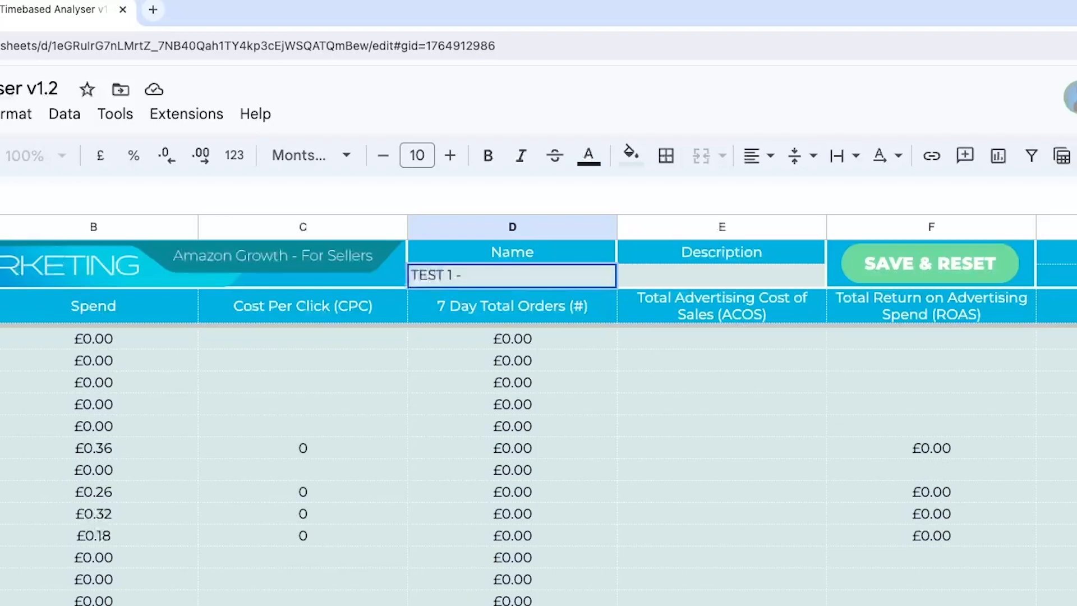
pyautogui.write('14 DAYS 04/11')
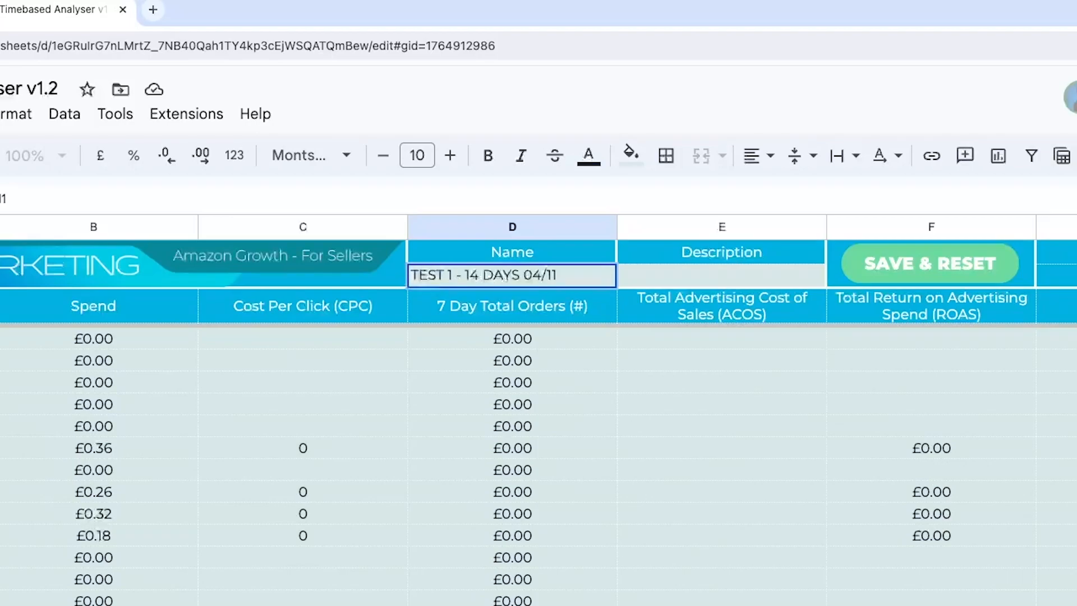
pyautogui.write('-18')
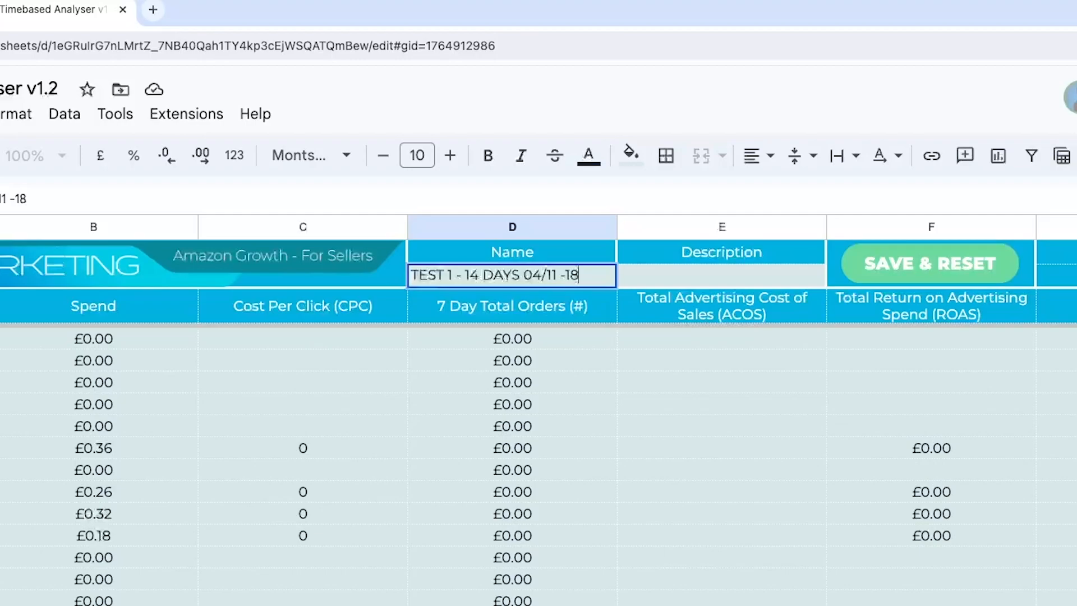
pyautogui.write('/11')
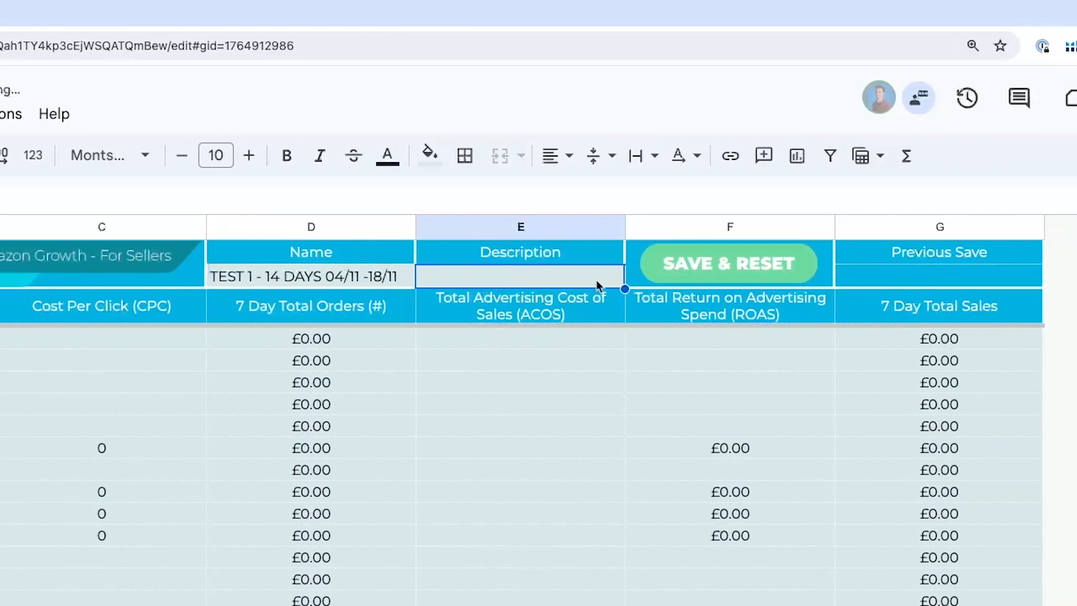
# - Authorise and run the SAVE & RESET script to store the hourly test data
pyautogui.click(728, 264)
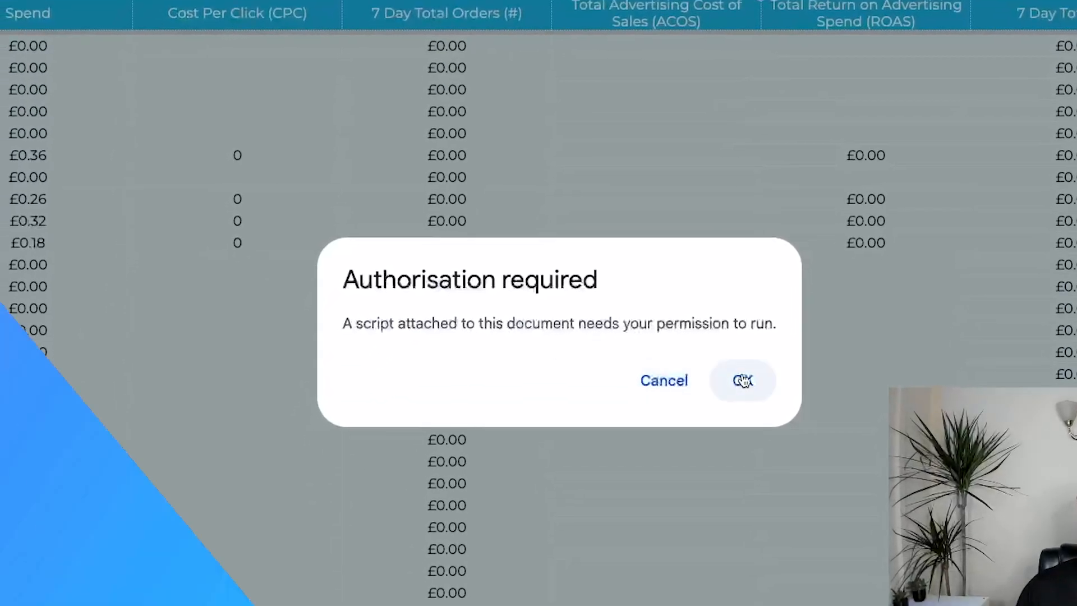
pyautogui.click(743, 381)
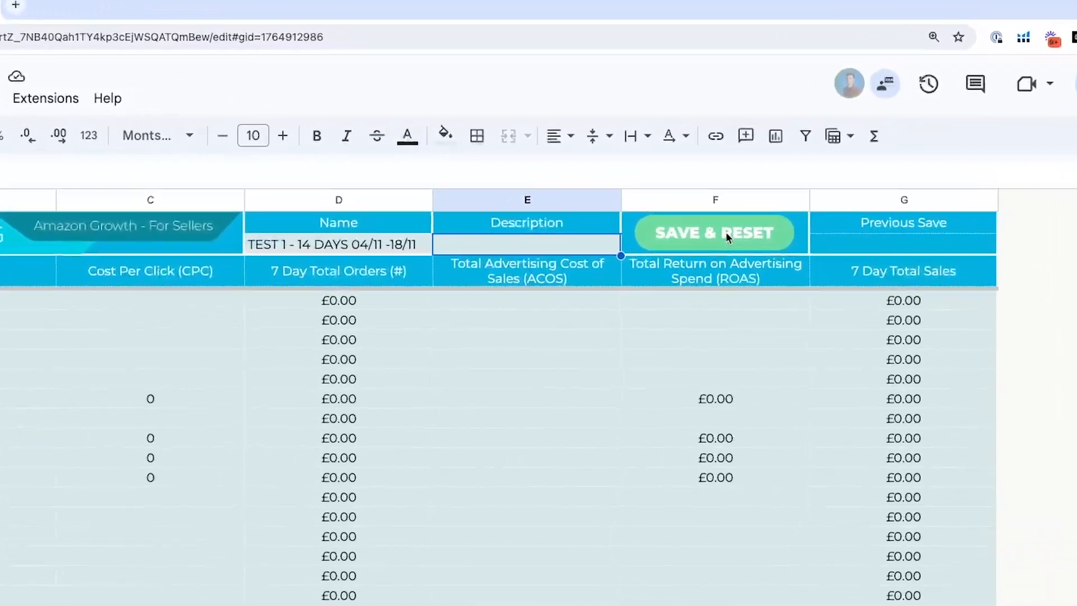
pyautogui.click(715, 233)
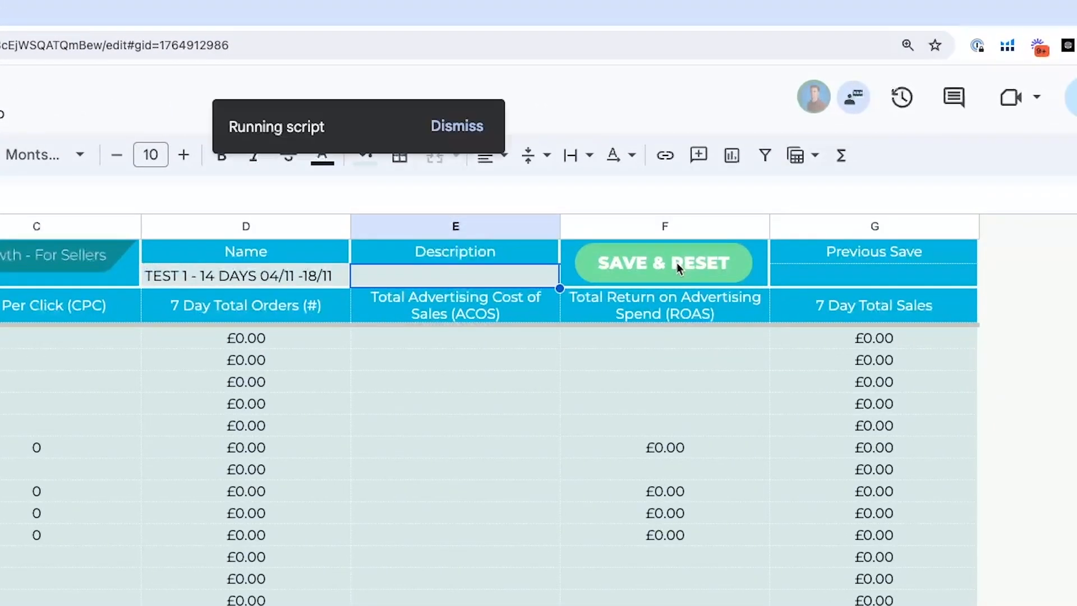
pyautogui.click(665, 263)
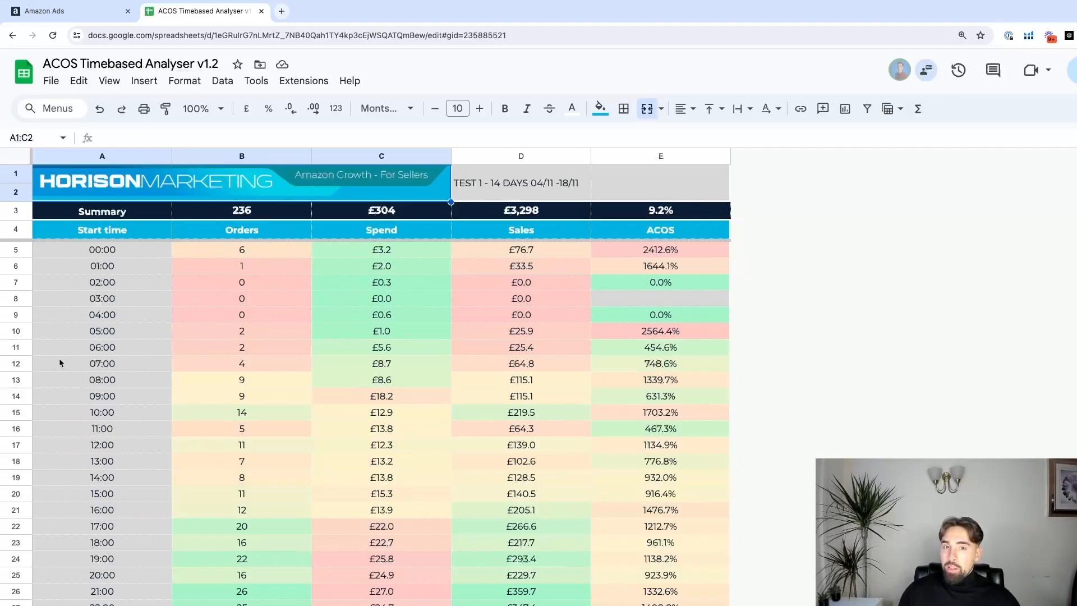
pyautogui.moveTo(409, 502)
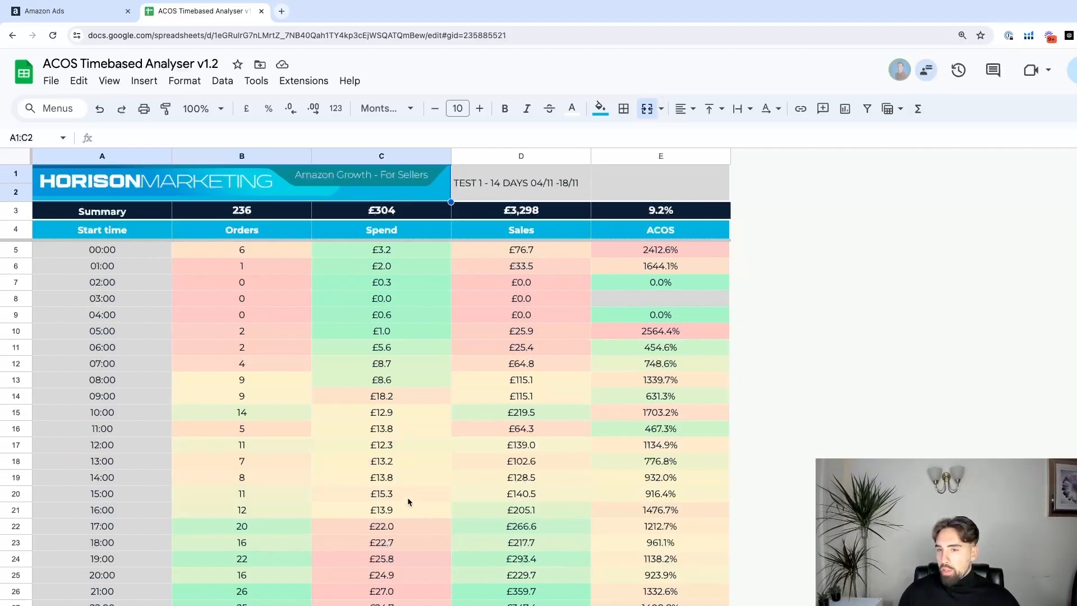
pyautogui.moveTo(421, 298)
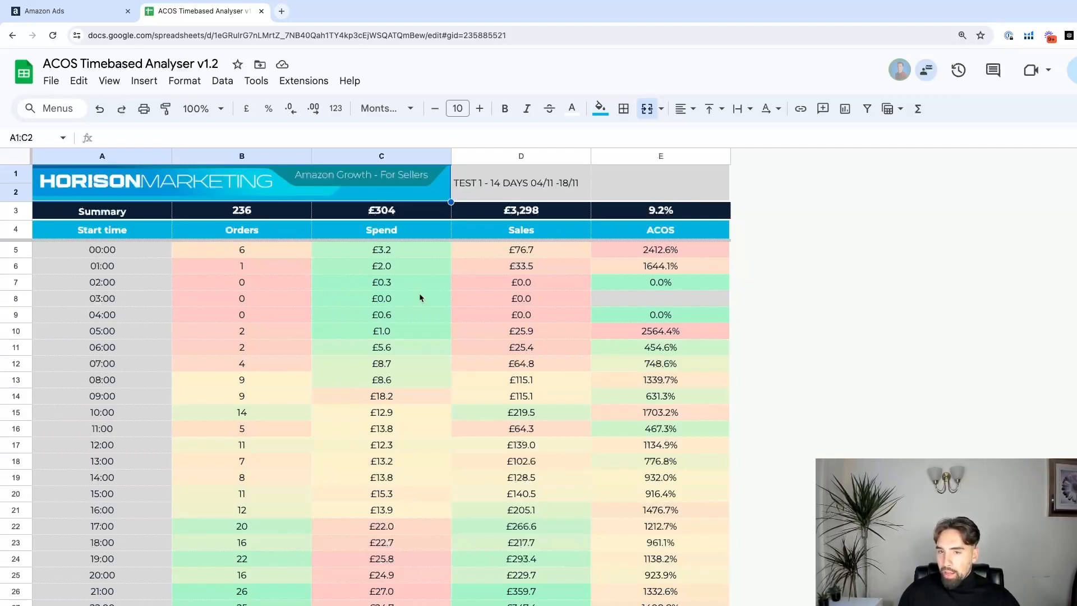
pyautogui.moveTo(511, 433)
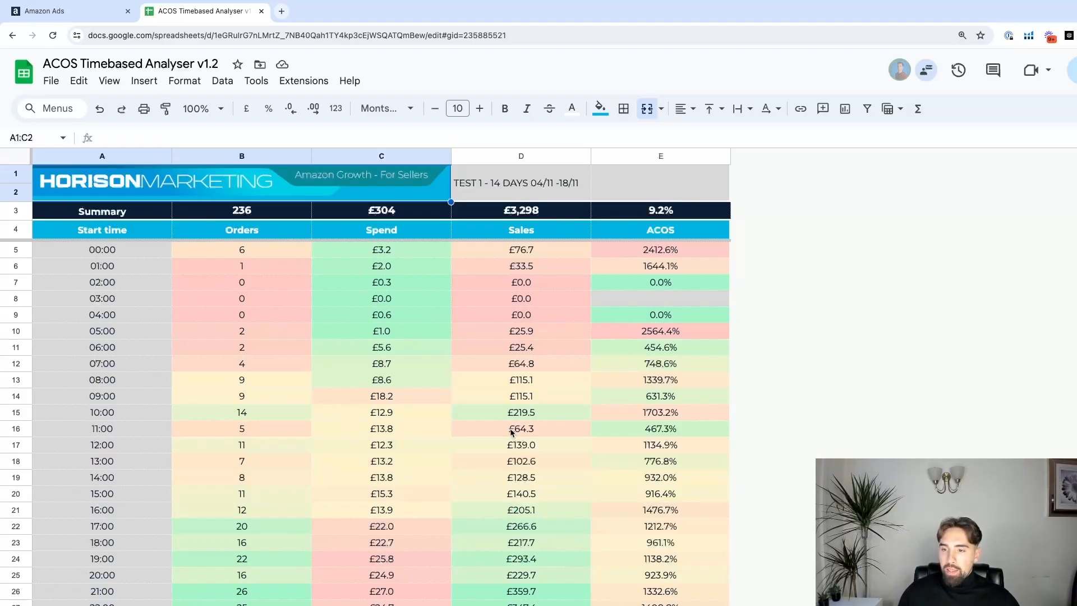
pyautogui.moveTo(123, 454)
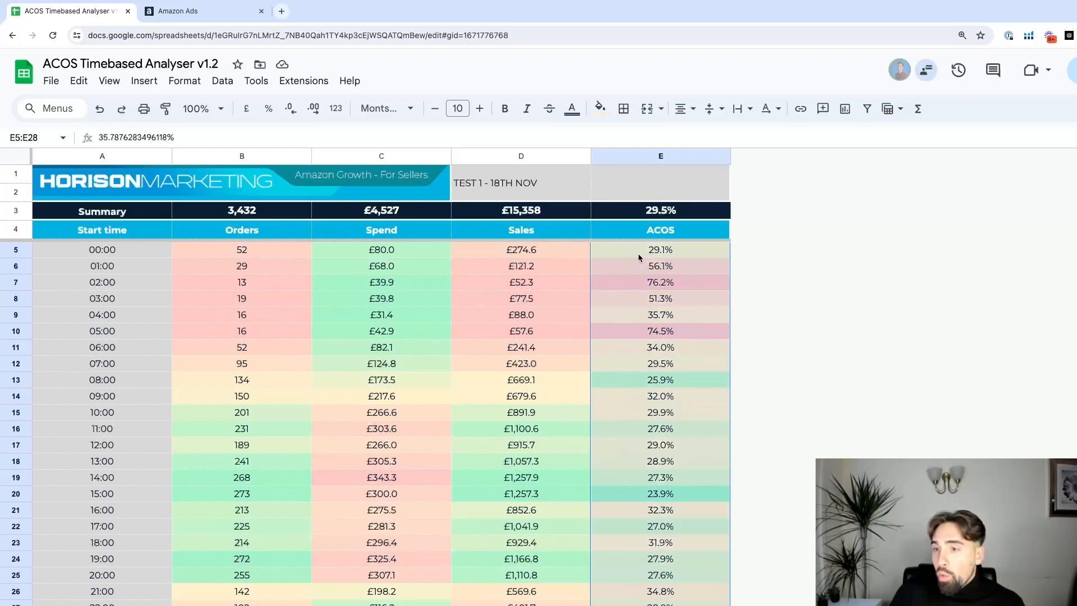
pyautogui.moveTo(665, 463)
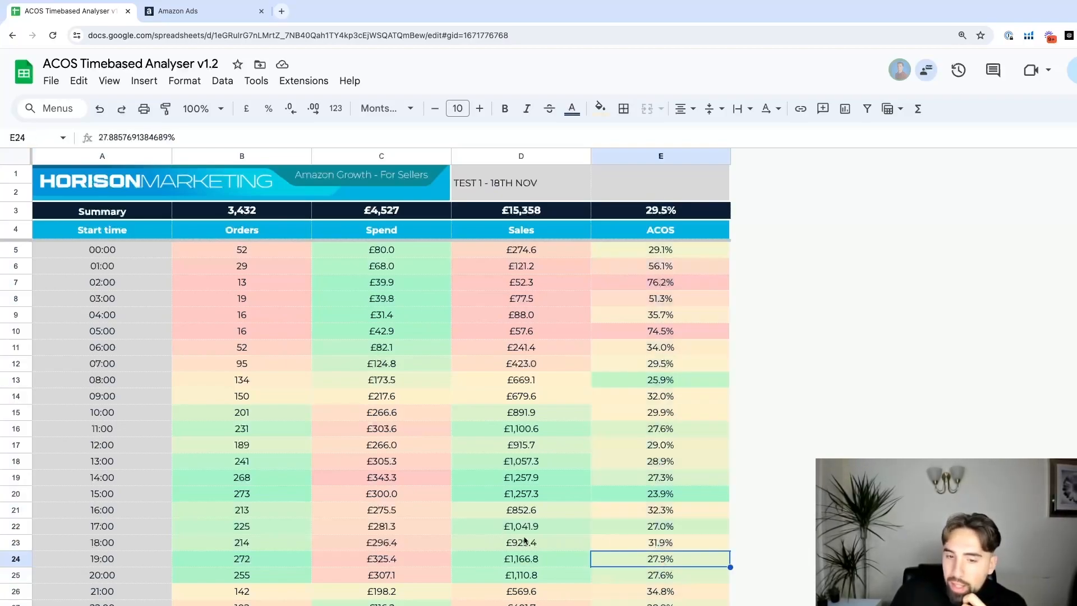
pyautogui.moveTo(266, 477)
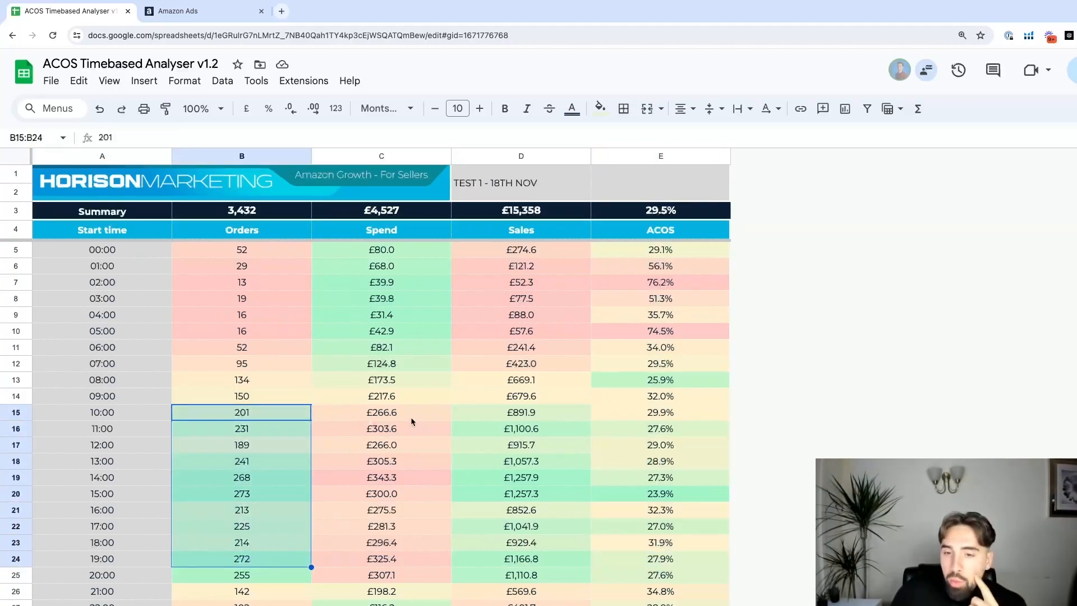
pyautogui.click(520, 428)
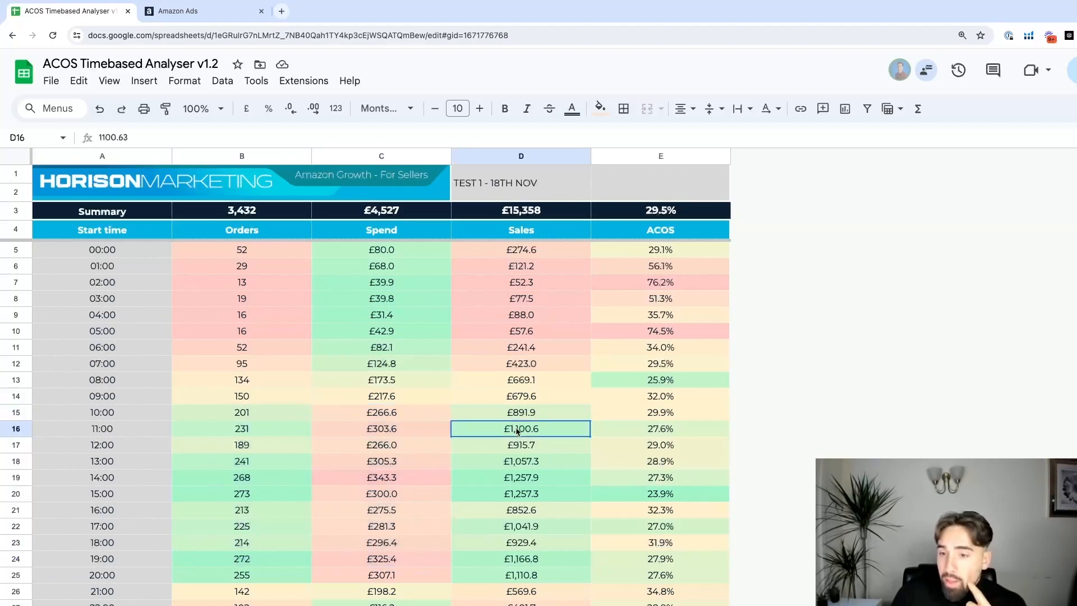
pyautogui.moveTo(520, 429); pyautogui.dragTo(520, 592)
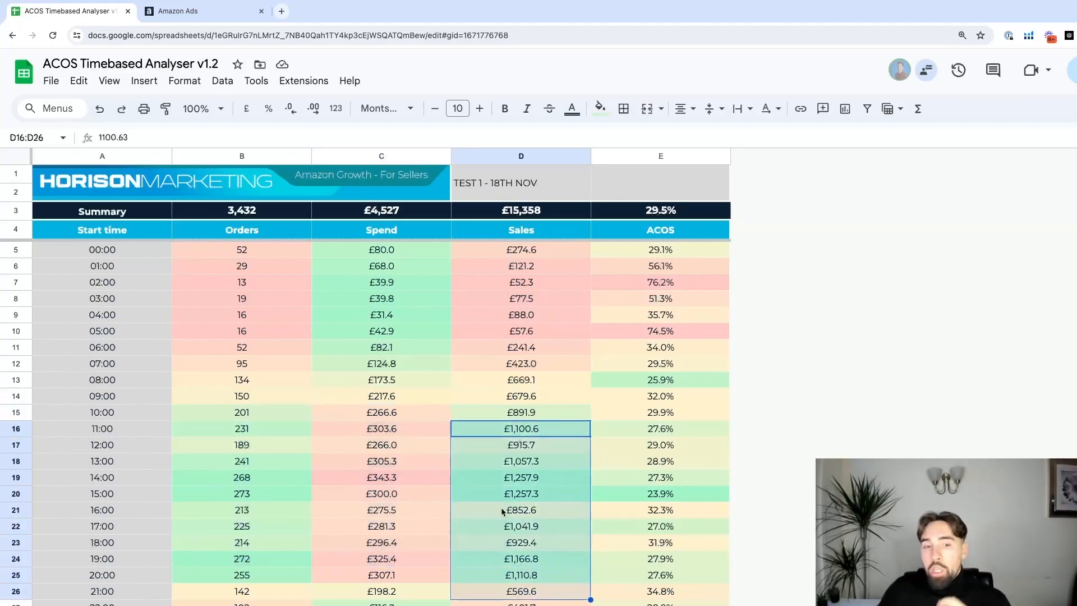
pyautogui.moveTo(329, 490)
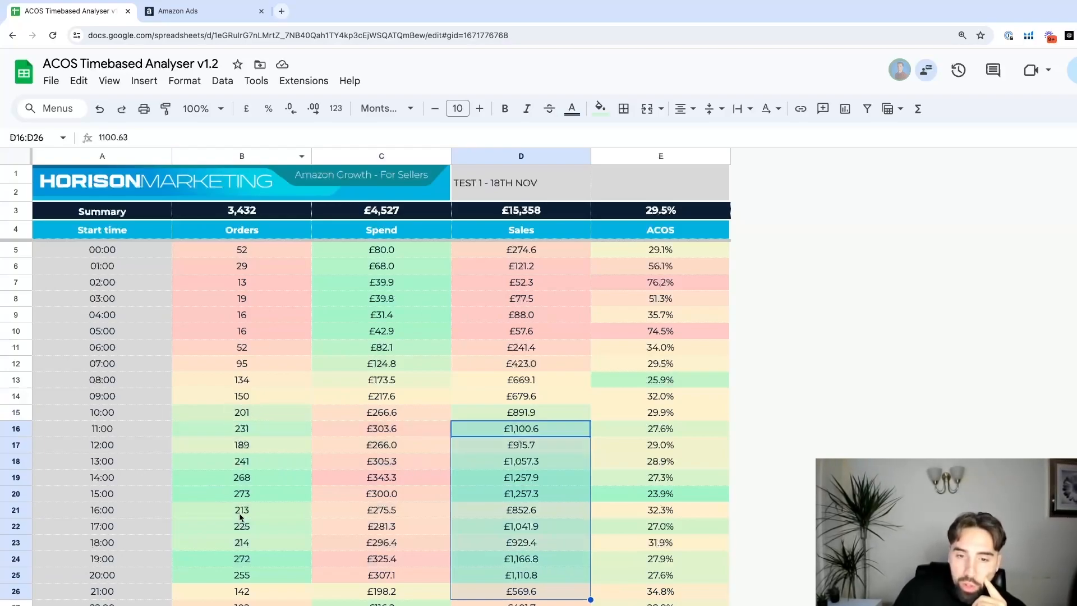
pyautogui.click(241, 590)
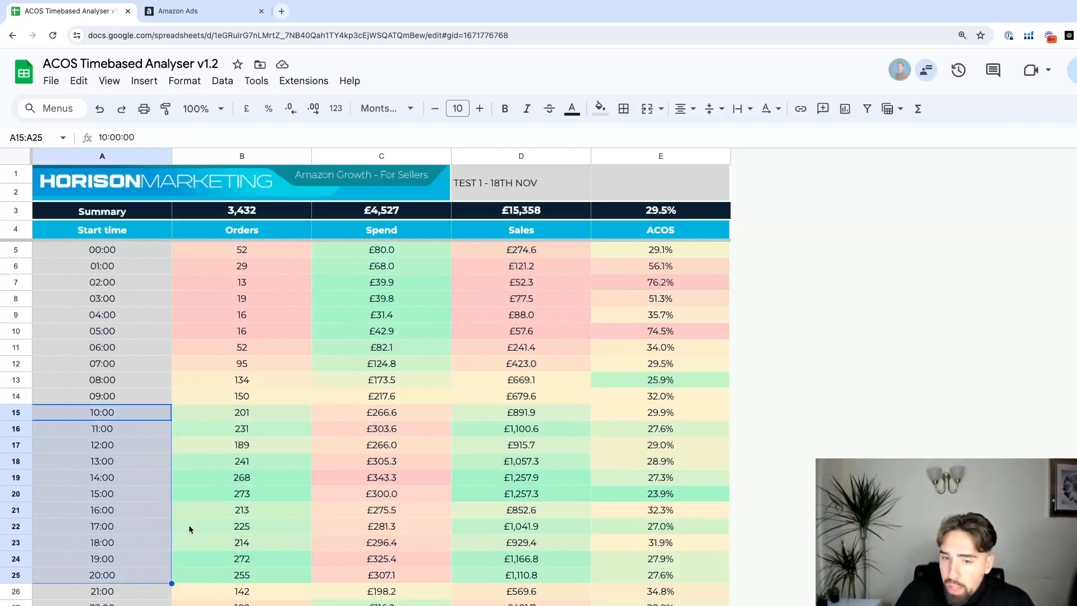
pyautogui.click(241, 413)
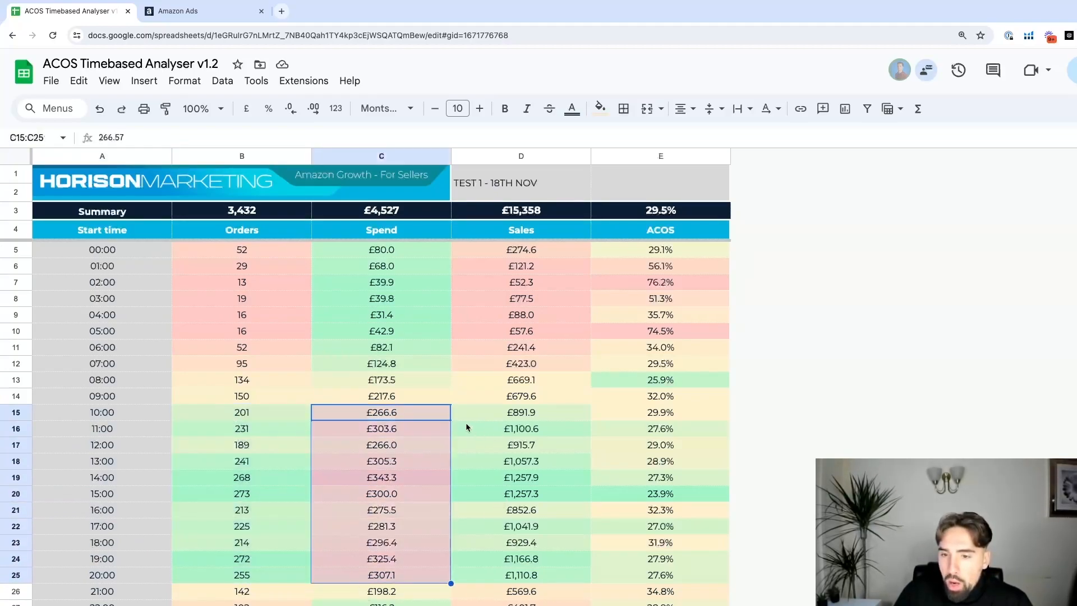
pyautogui.click(520, 412)
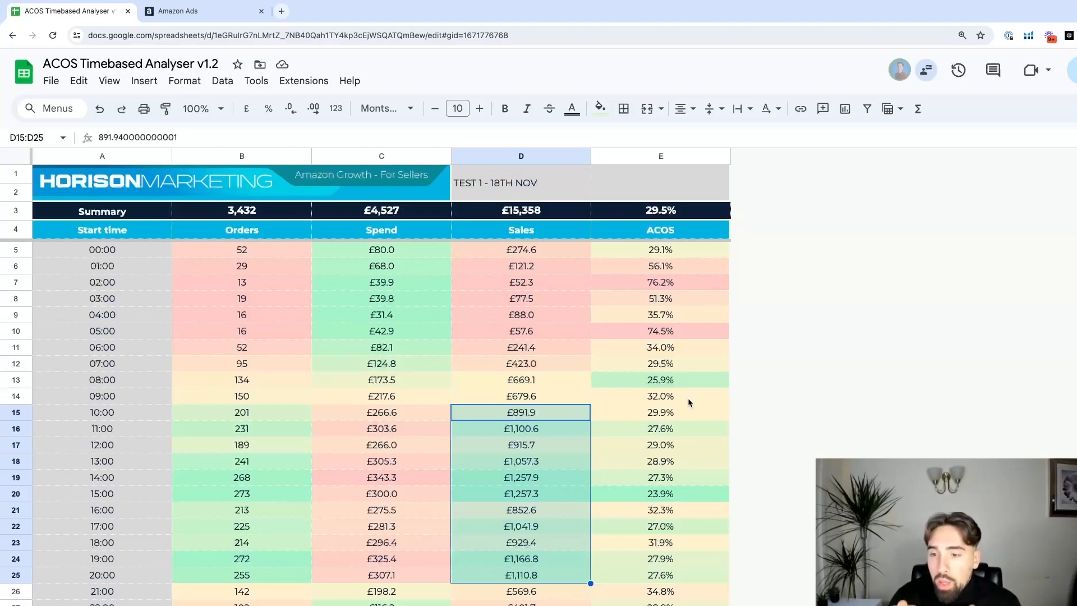
pyautogui.moveTo(692, 424)
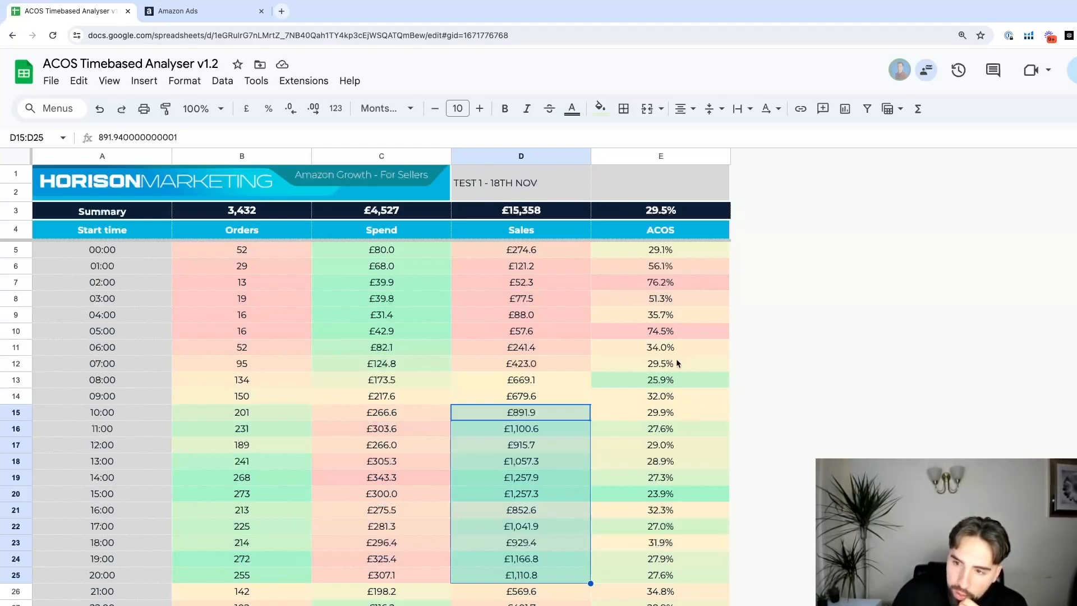
pyautogui.moveTo(613, 385)
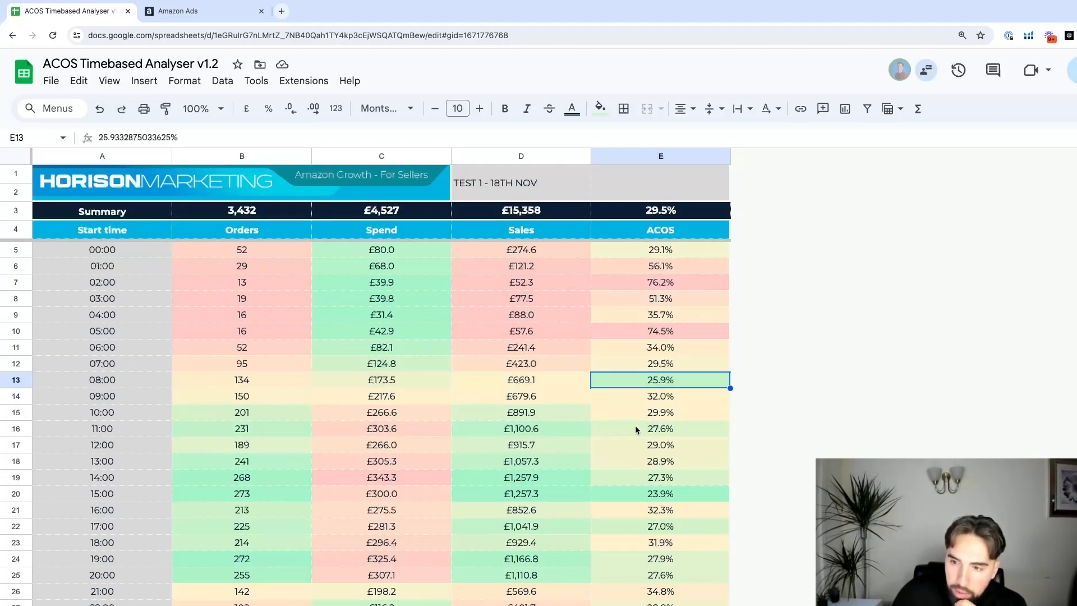
pyautogui.click(660, 429)
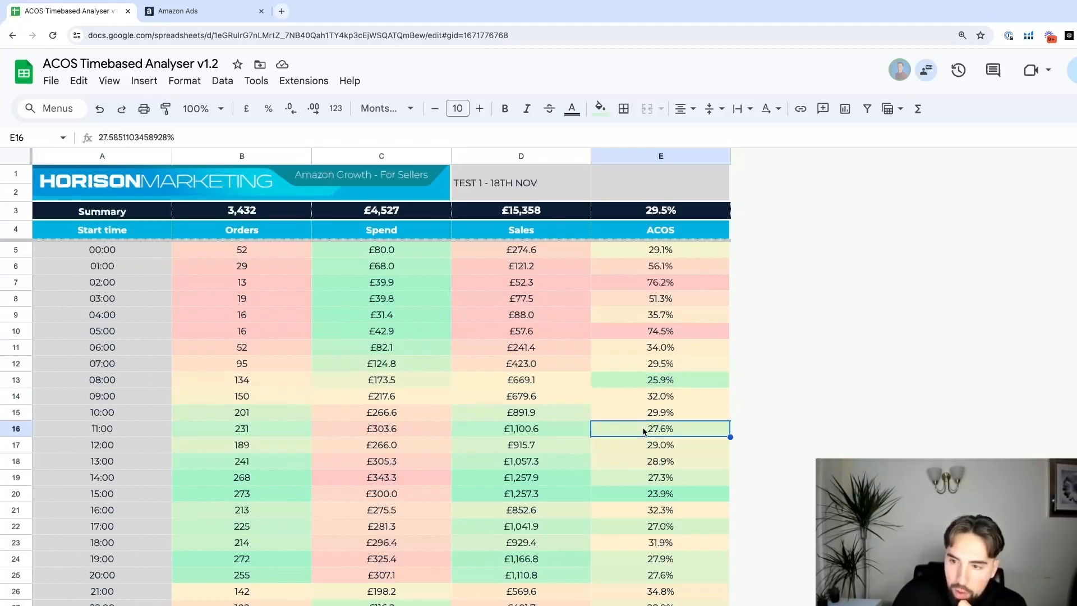
pyautogui.moveTo(661, 428); pyautogui.dragTo(661, 445)
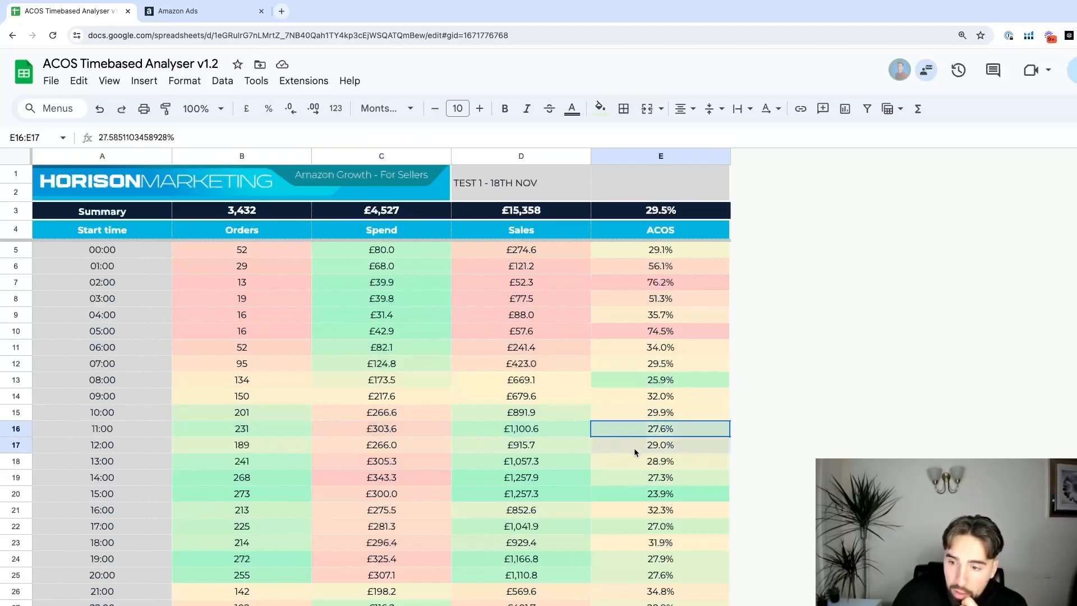
pyautogui.moveTo(660, 429); pyautogui.dragTo(521, 575)
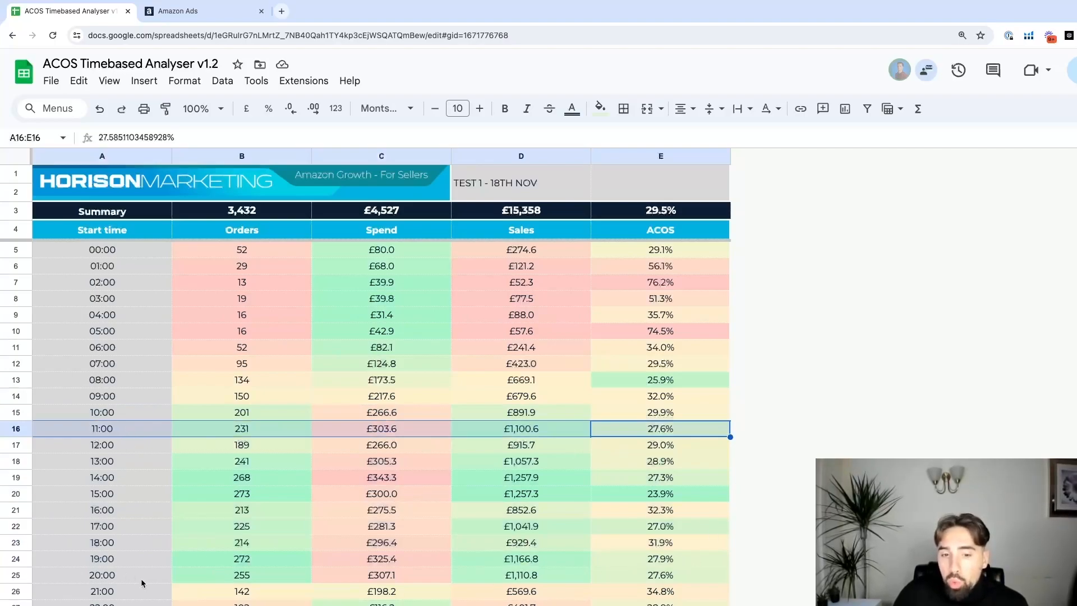
pyautogui.click(659, 575)
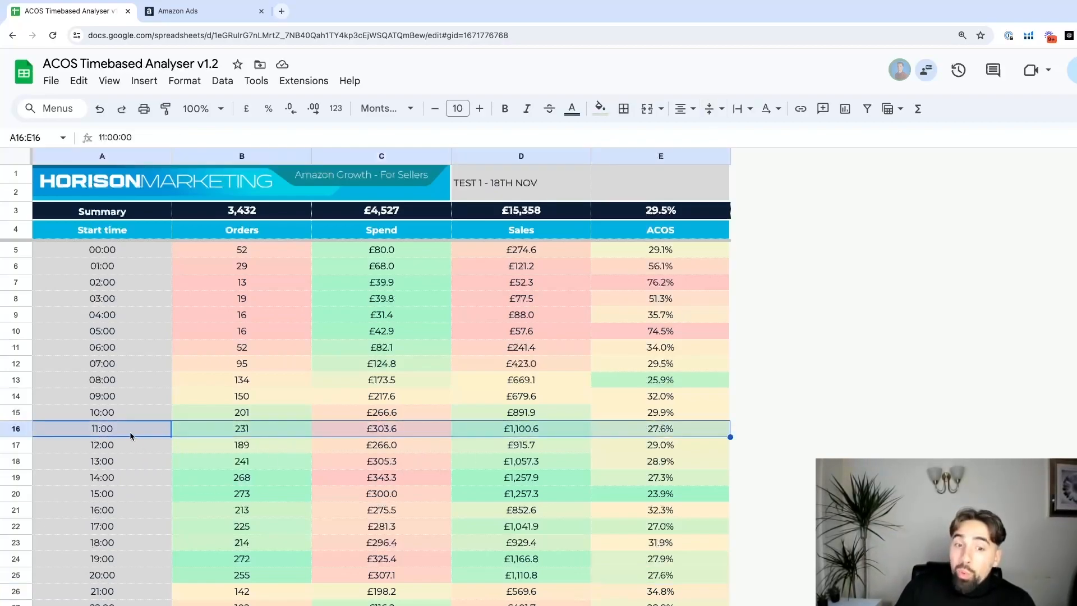
pyautogui.moveTo(128, 591)
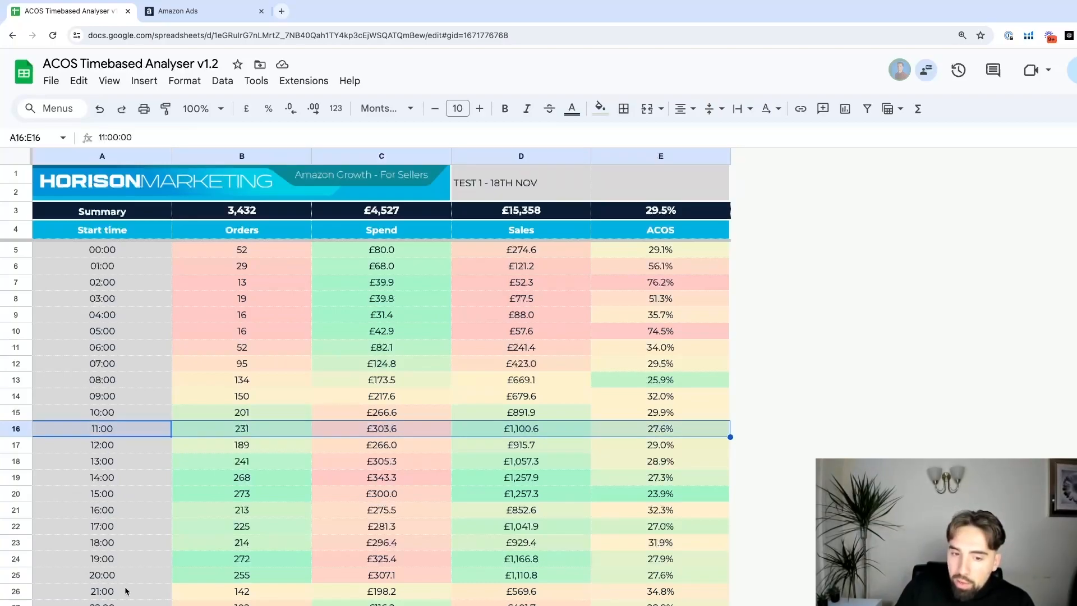
pyautogui.click(102, 576)
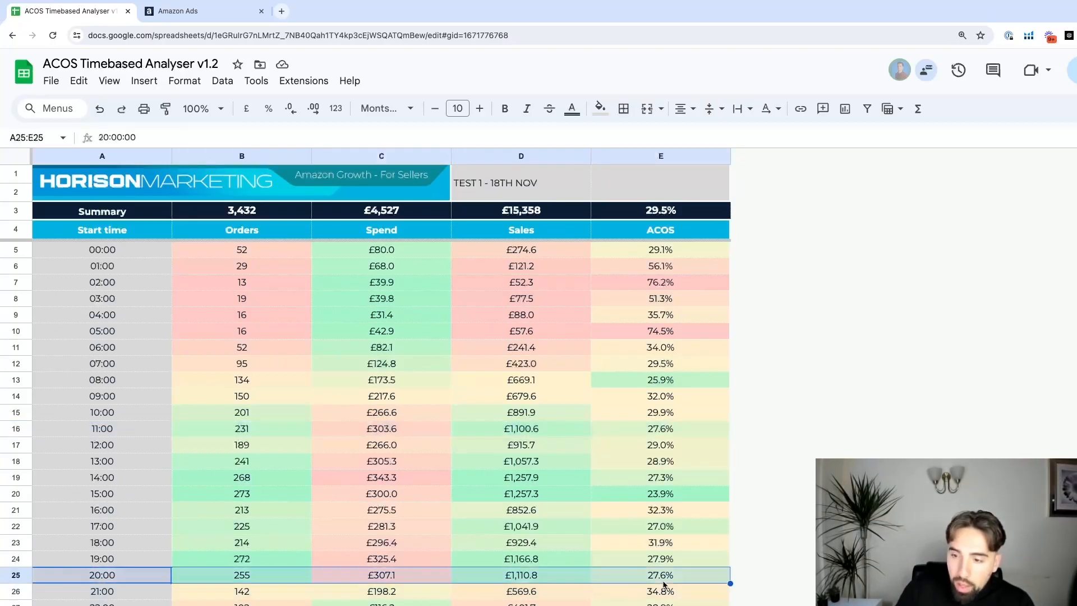
pyautogui.moveTo(516, 344)
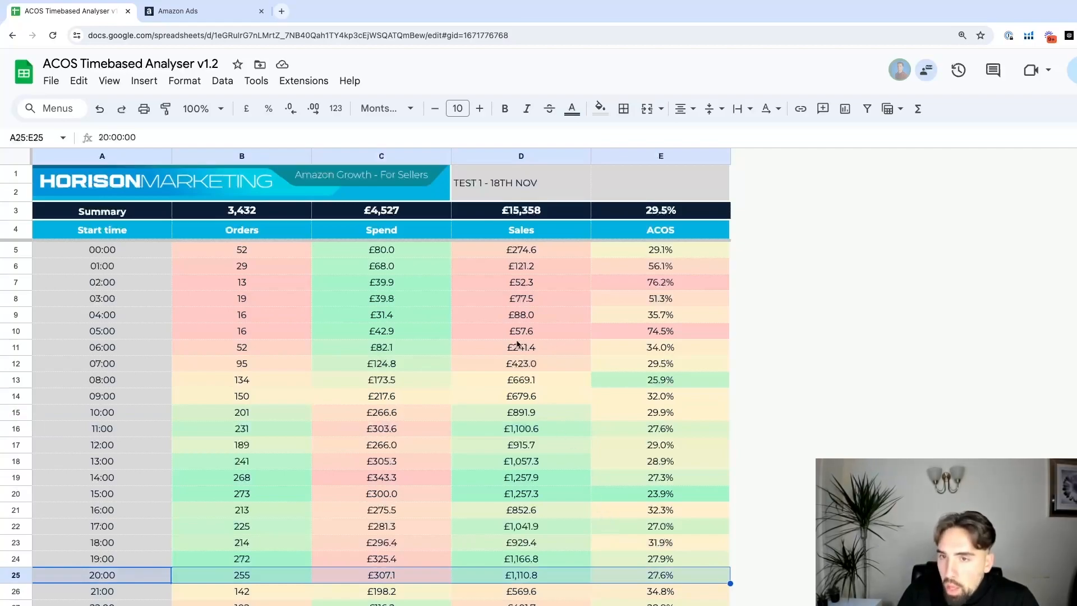
# - Highlight the 11:00–20:00 hourly ACOS rows on the summary, then view the comparison sheet
pyautogui.click(660, 575)
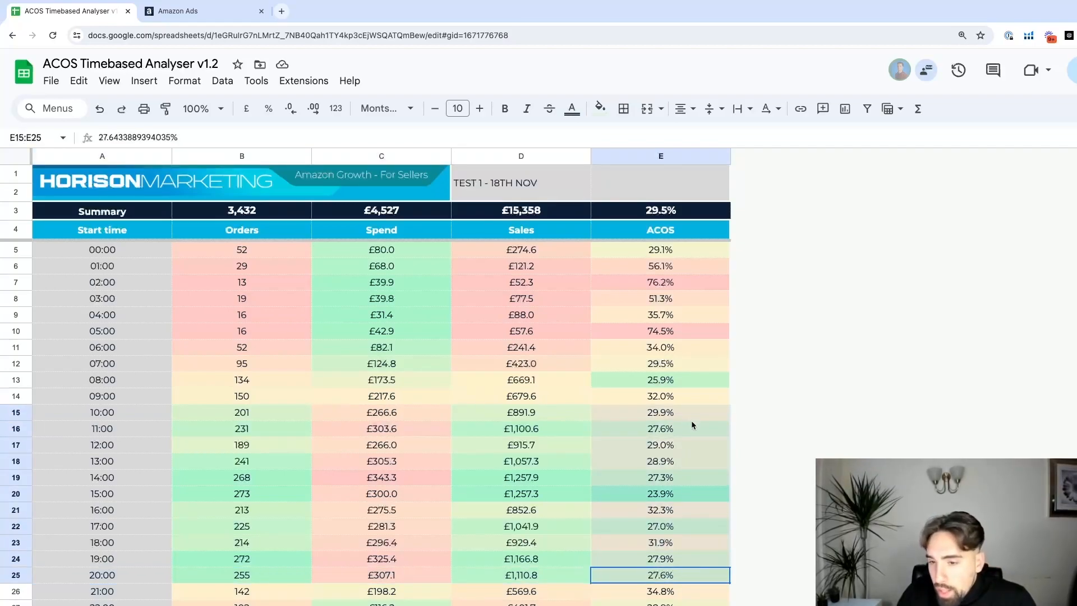
pyautogui.click(102, 428)
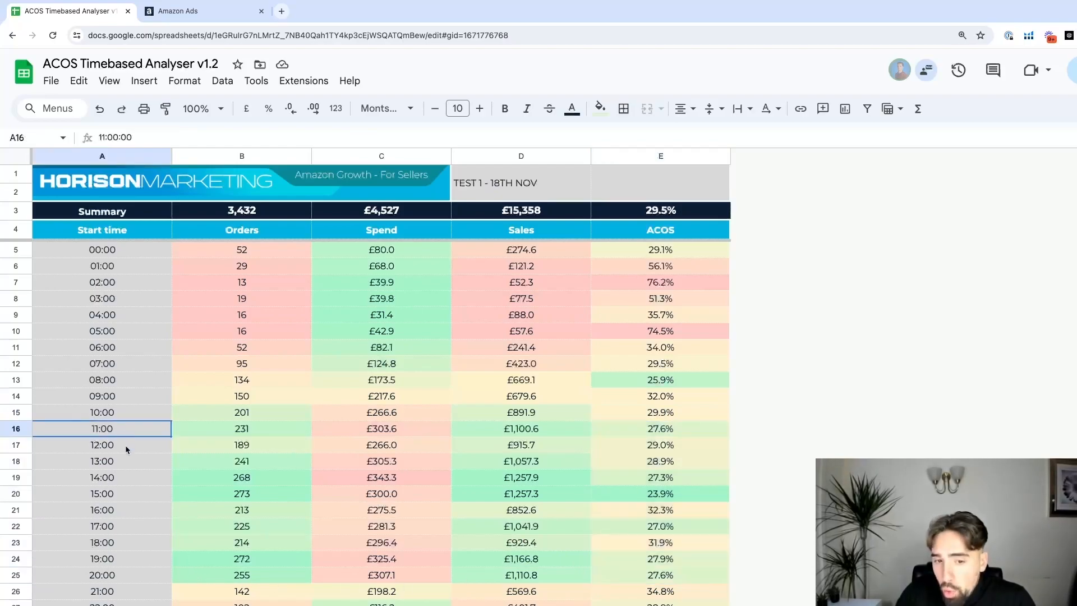
pyautogui.moveTo(101, 429); pyautogui.dragTo(101, 575)
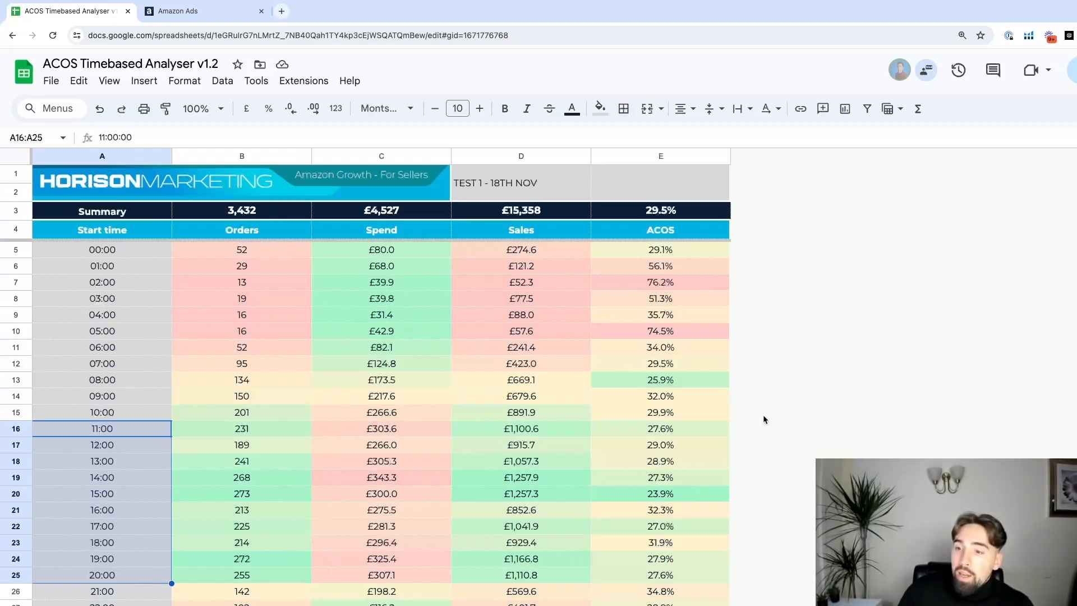
pyautogui.click(660, 413)
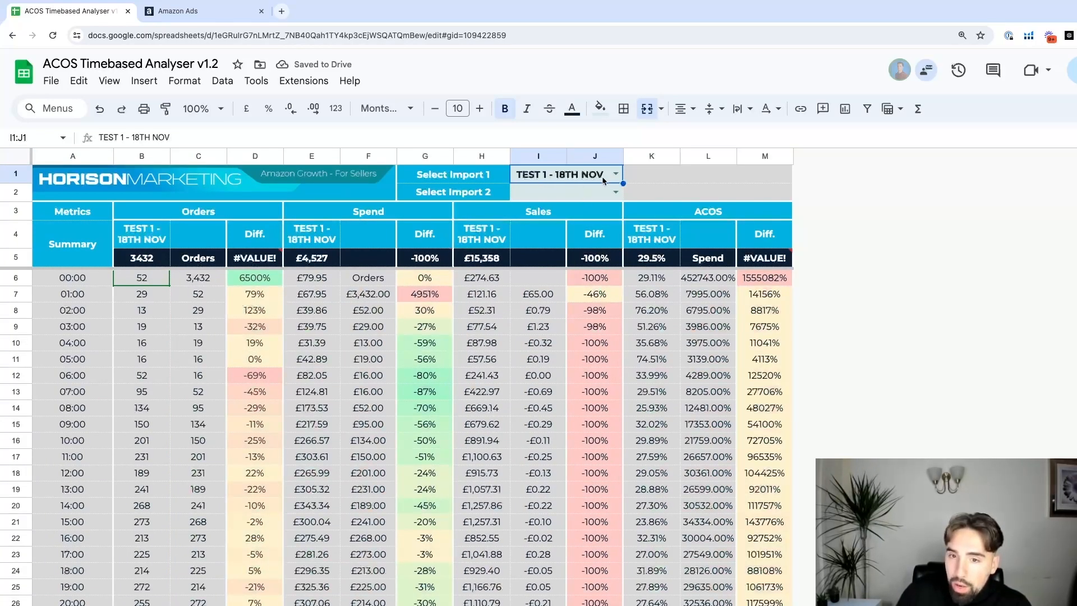
# - Select the empty Import 2 slot, then switch back to Amazon Ads campaigns
pyautogui.click(566, 192)
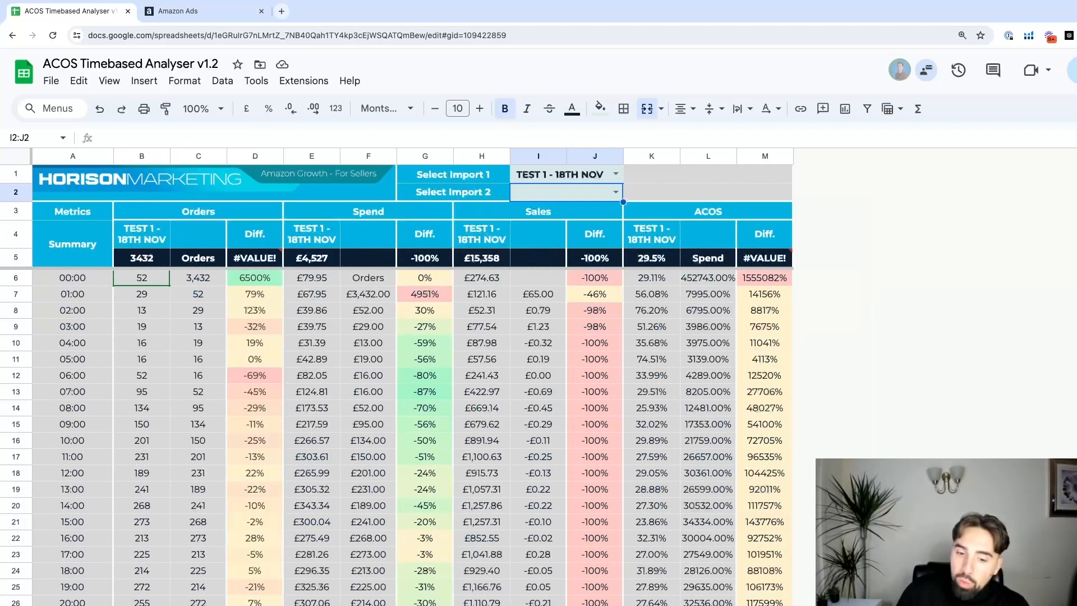
pyautogui.moveTo(228, 316)
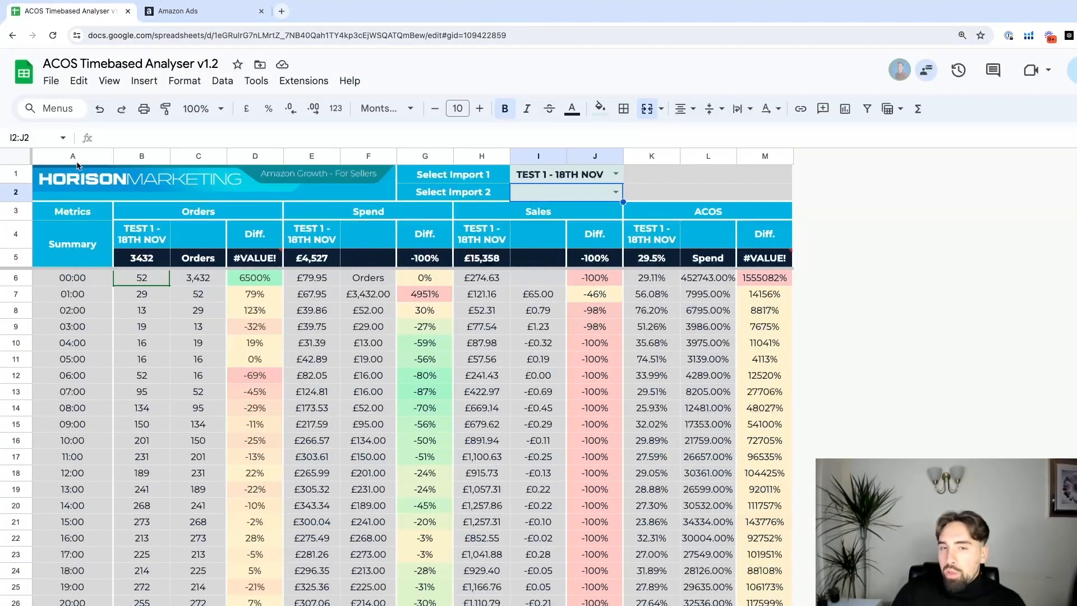
pyautogui.click(178, 11)
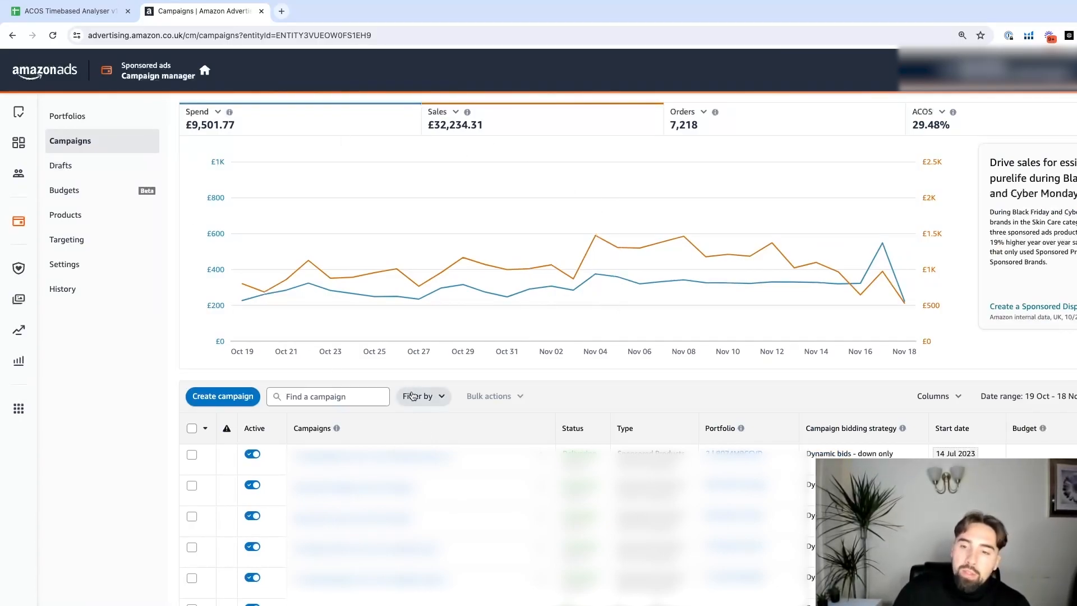
# - Filter the campaign list by type to show only Sponsored Products campaigns
pyautogui.click(419, 396)
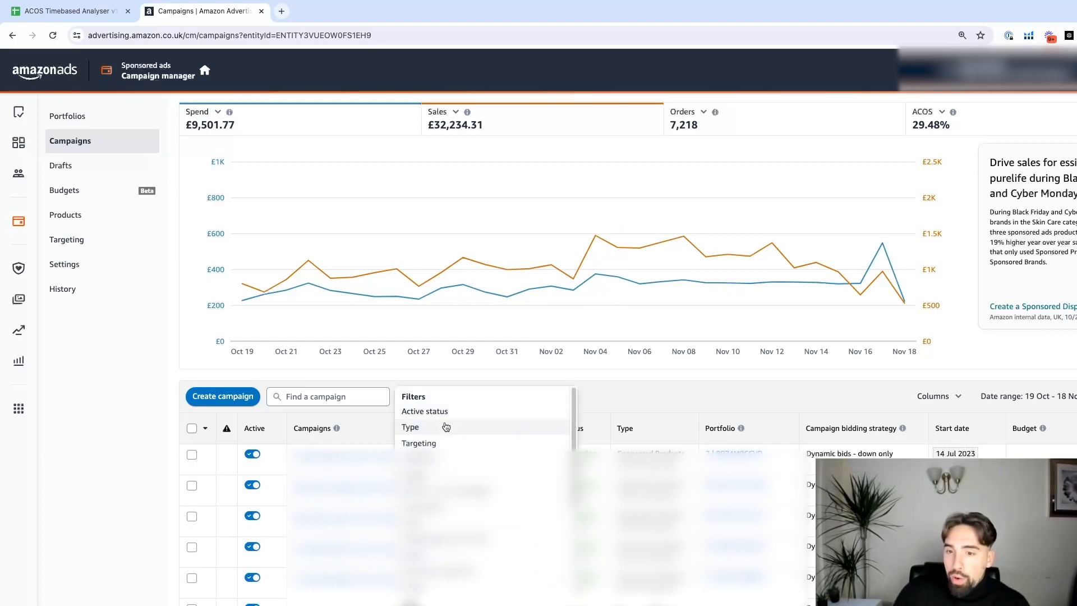
pyautogui.click(409, 427)
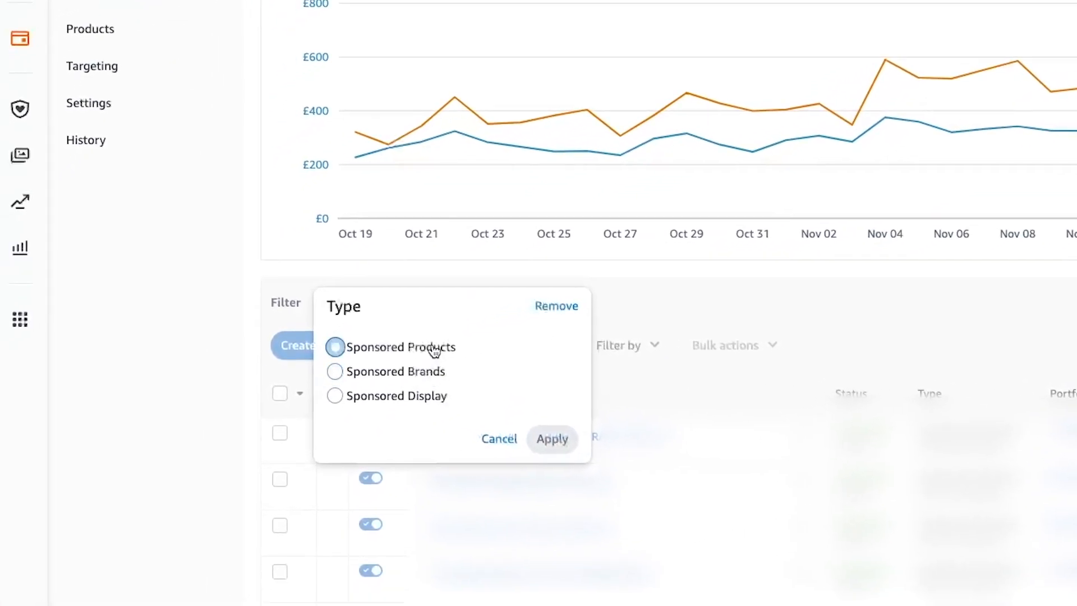
pyautogui.click(552, 438)
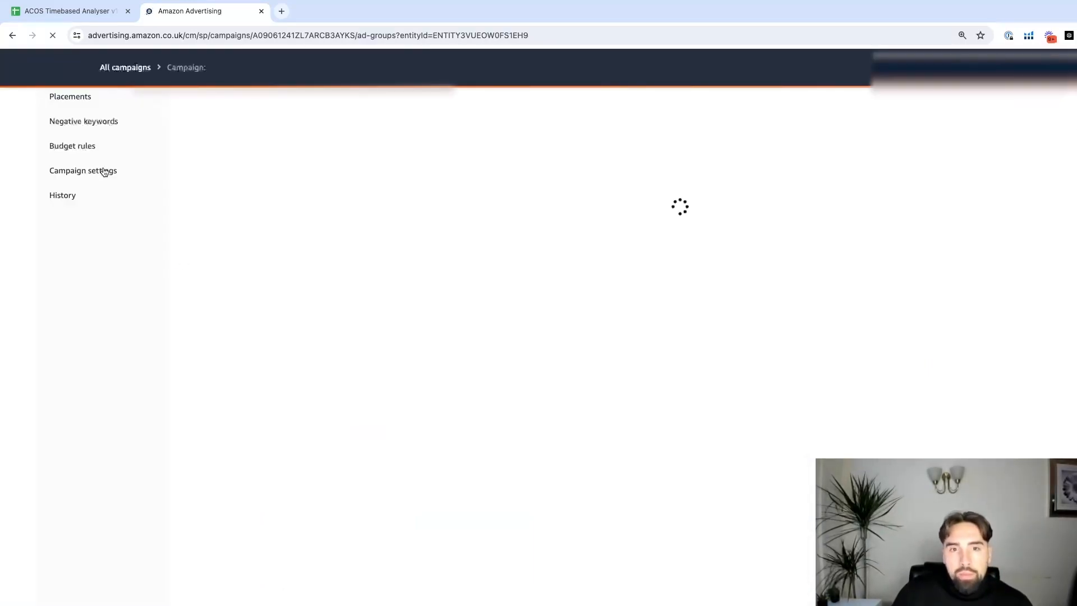
# - Show the campaign's settings and scroll down to the bidding section
pyautogui.click(70, 97)
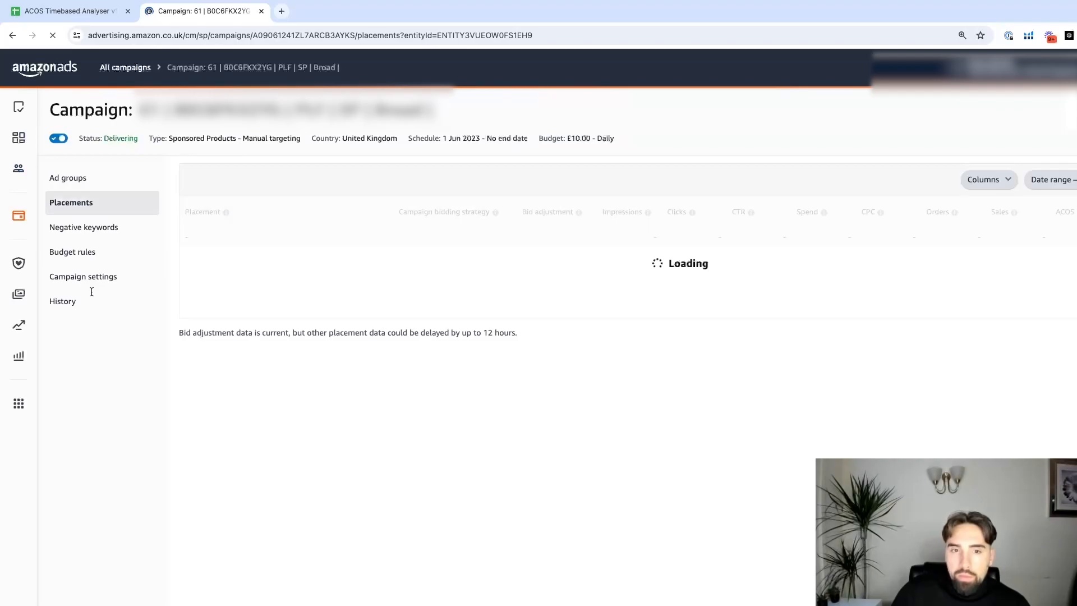
pyautogui.click(83, 277)
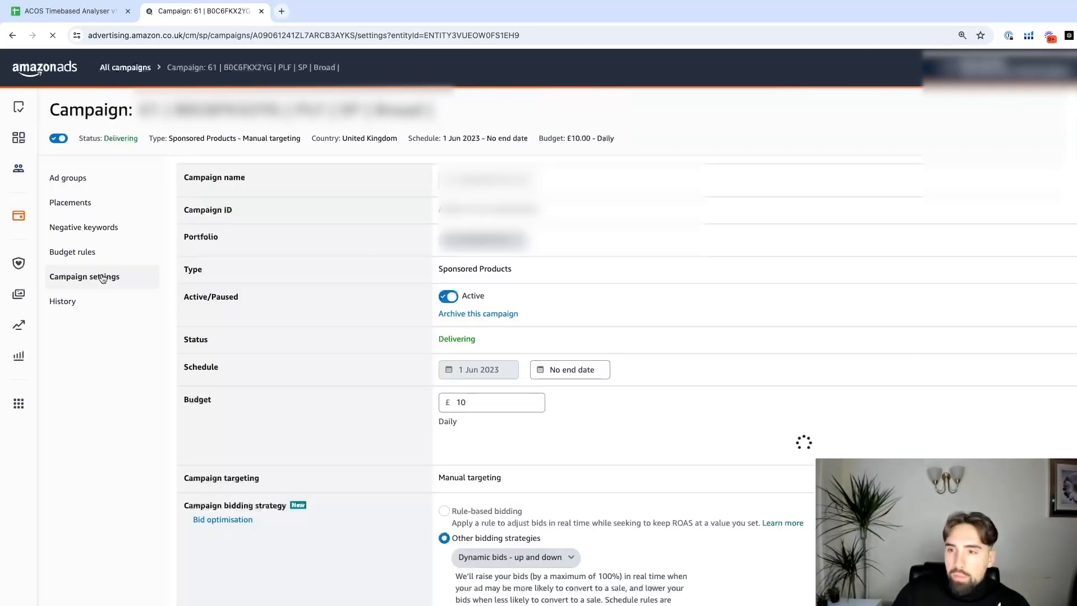
pyautogui.scroll(-3)
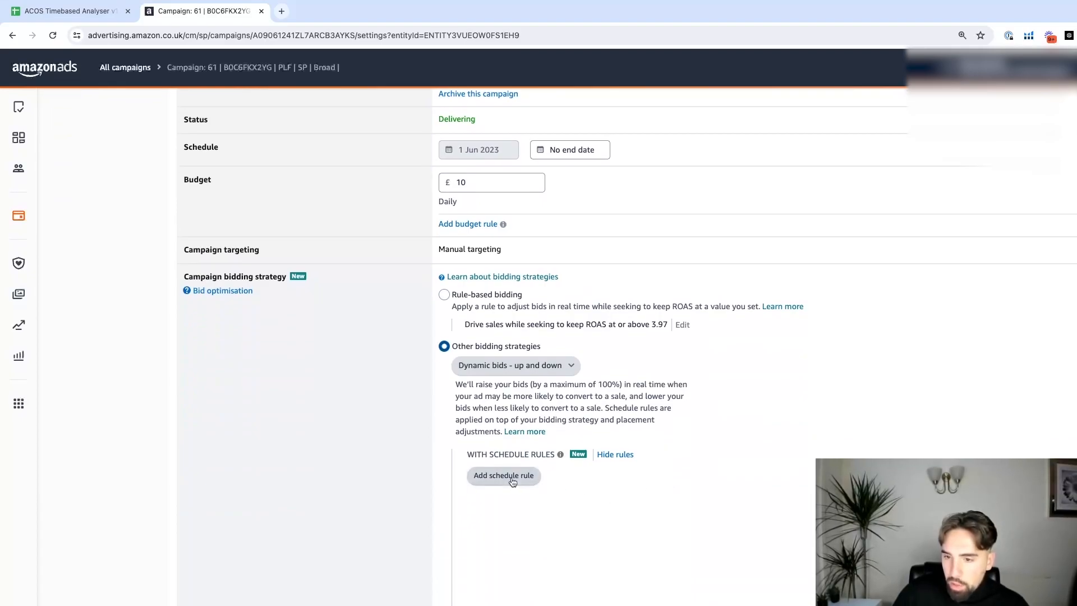
# - Add a schedule rule from 11:00 to 20:00 with a 50% bid increase
pyautogui.click(503, 476)
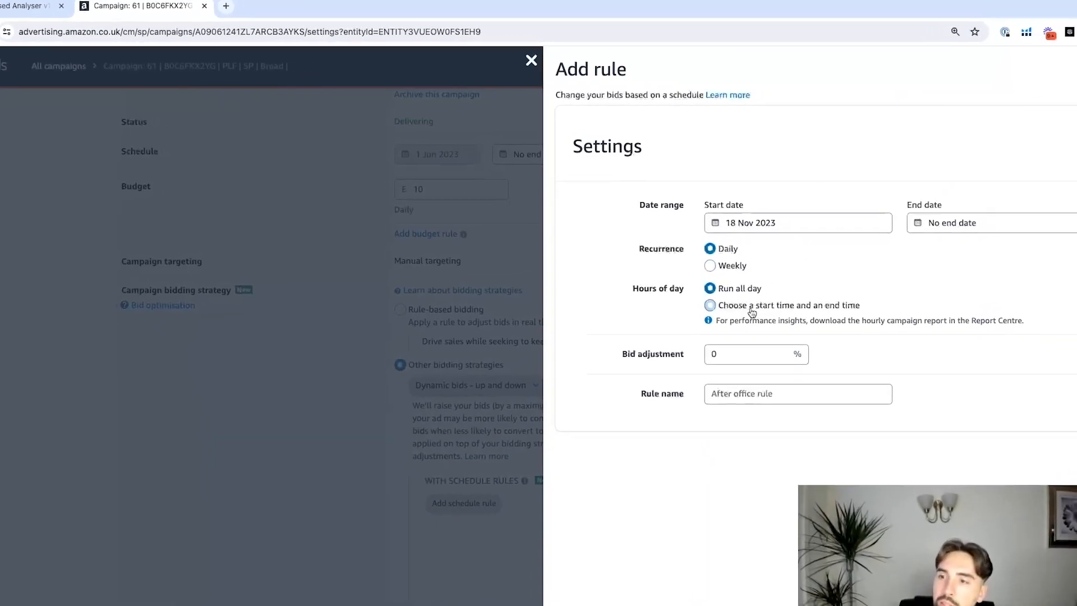
pyautogui.click(709, 305)
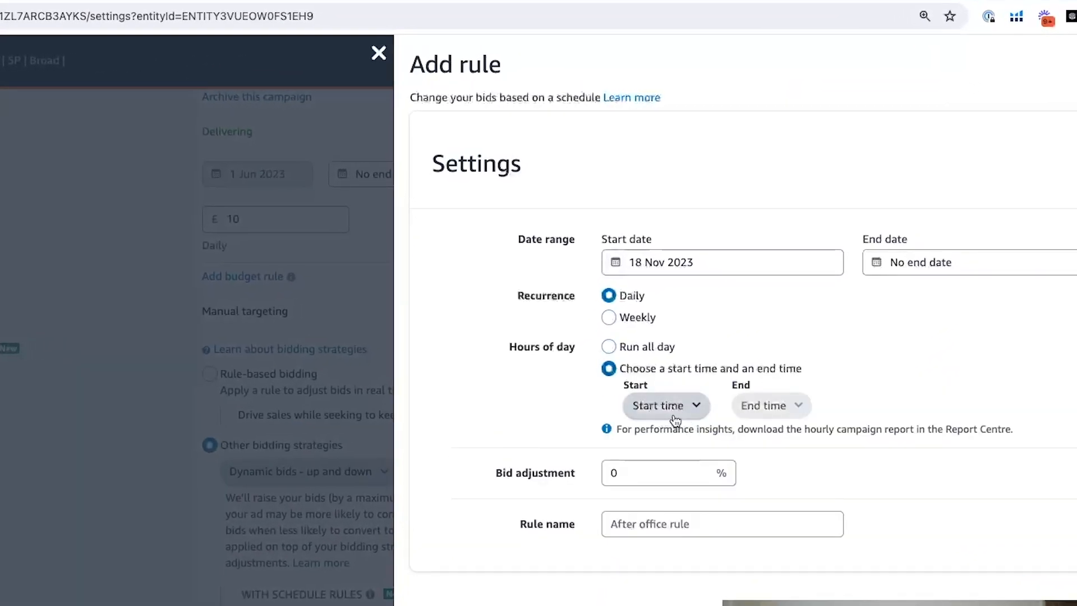
pyautogui.click(666, 406)
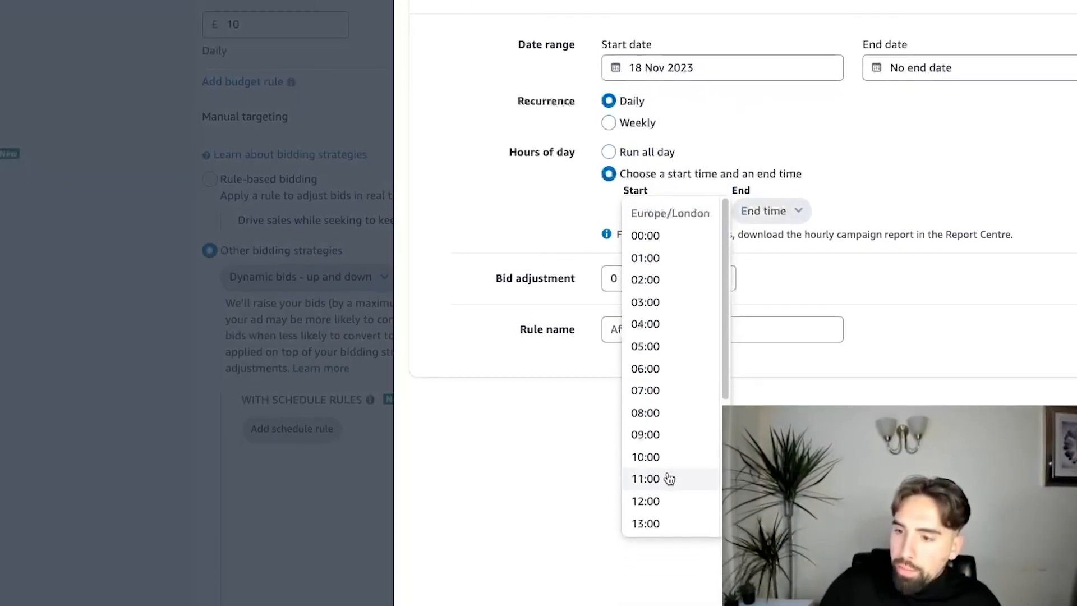
pyautogui.click(645, 479)
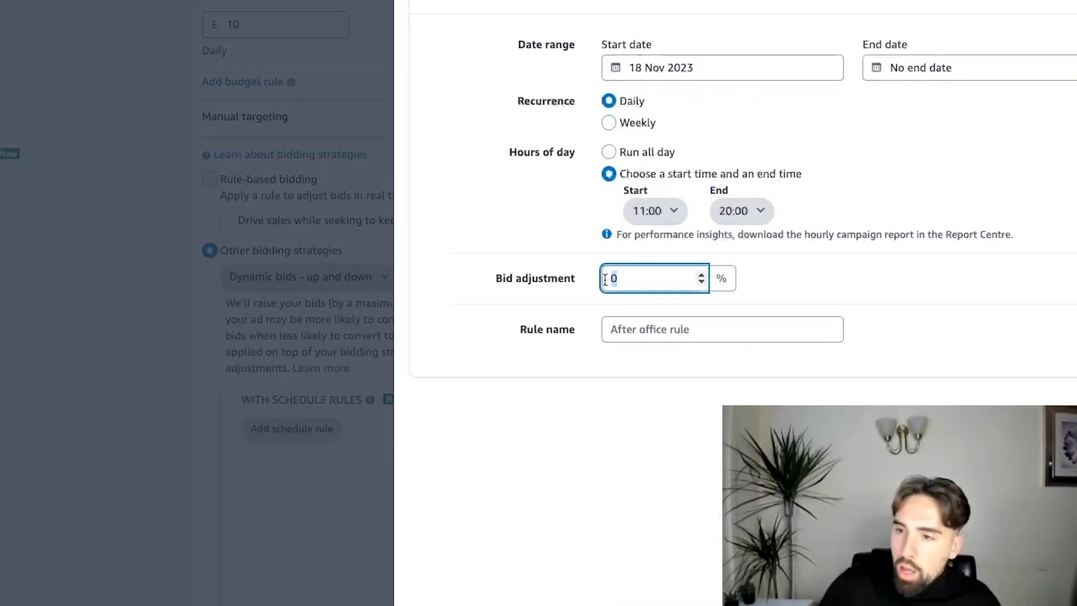
pyautogui.write('50')
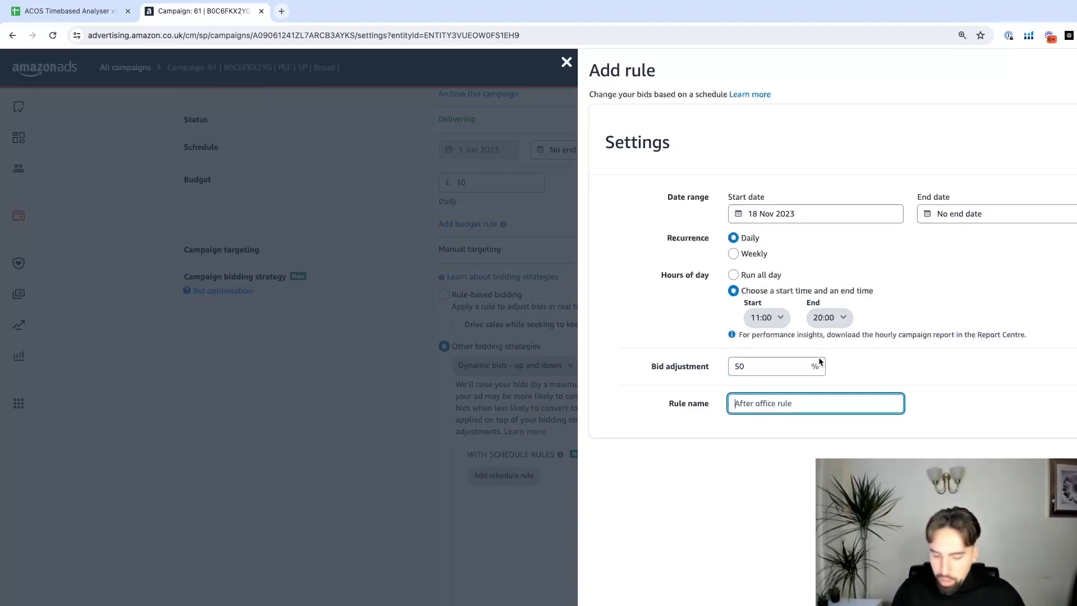
pyautogui.write('11:00-')
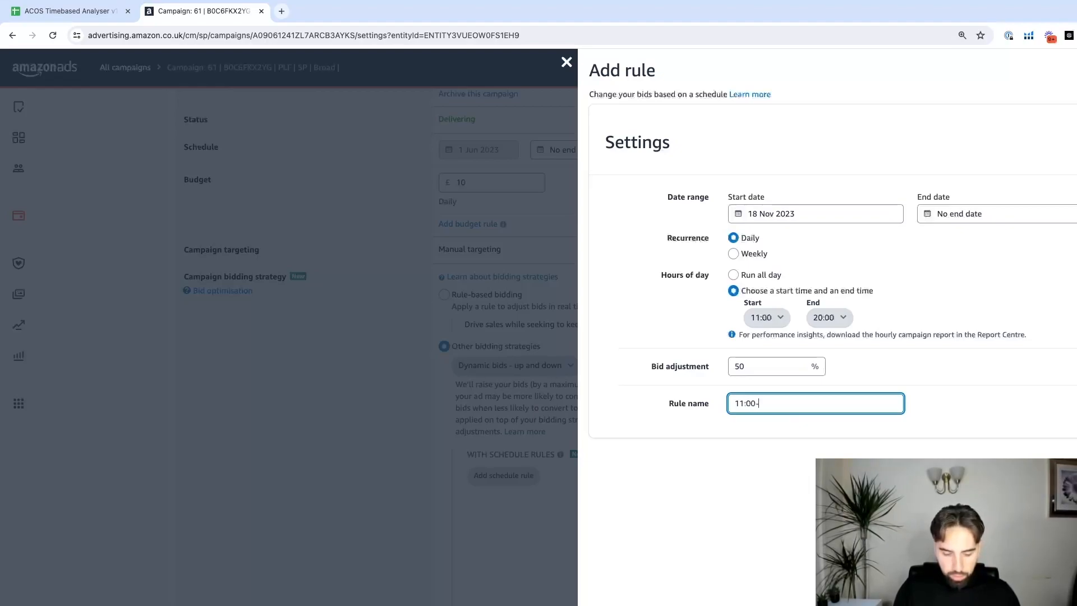
pyautogui.write('20:00')
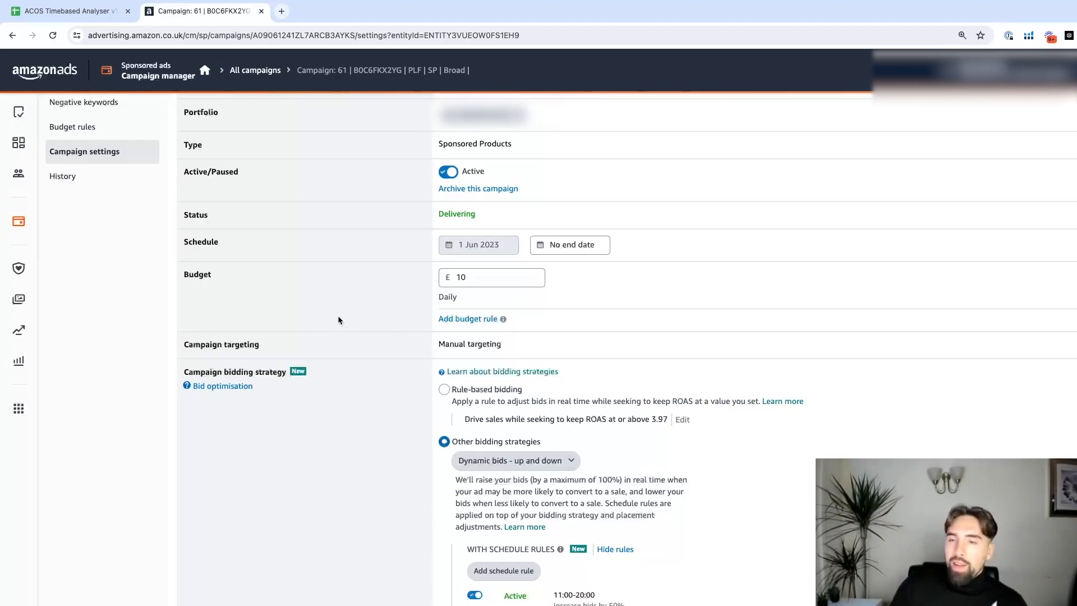
pyautogui.click(479, 277)
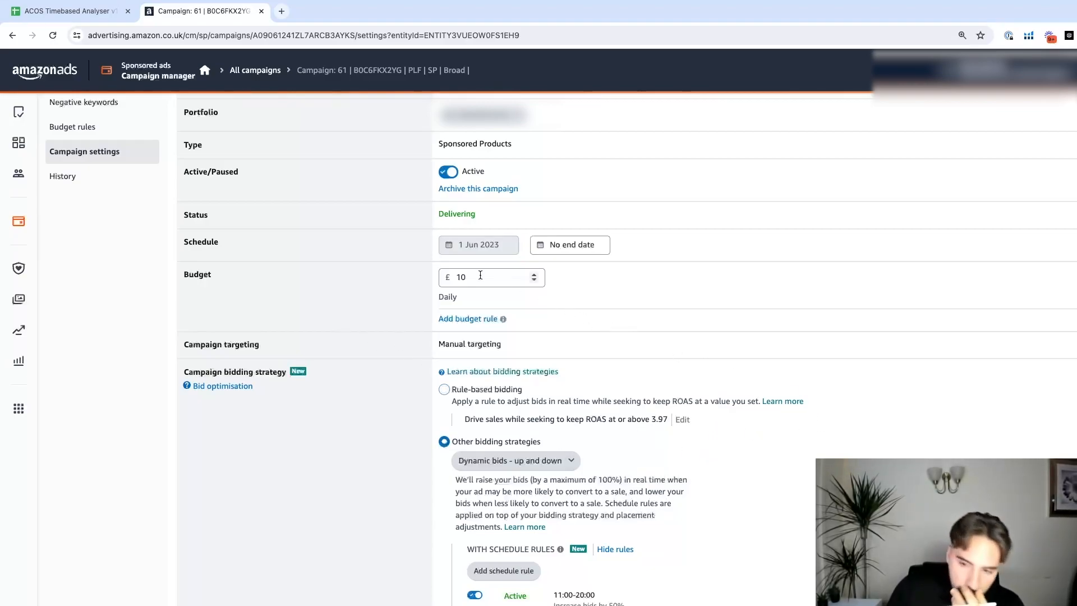
pyautogui.click(503, 571)
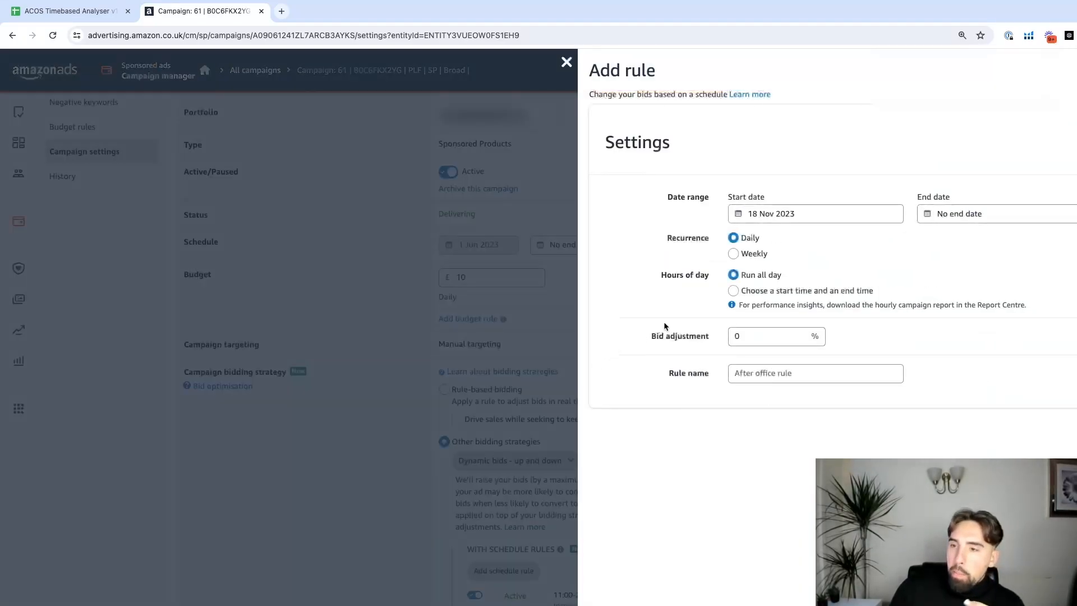
pyautogui.click(733, 254)
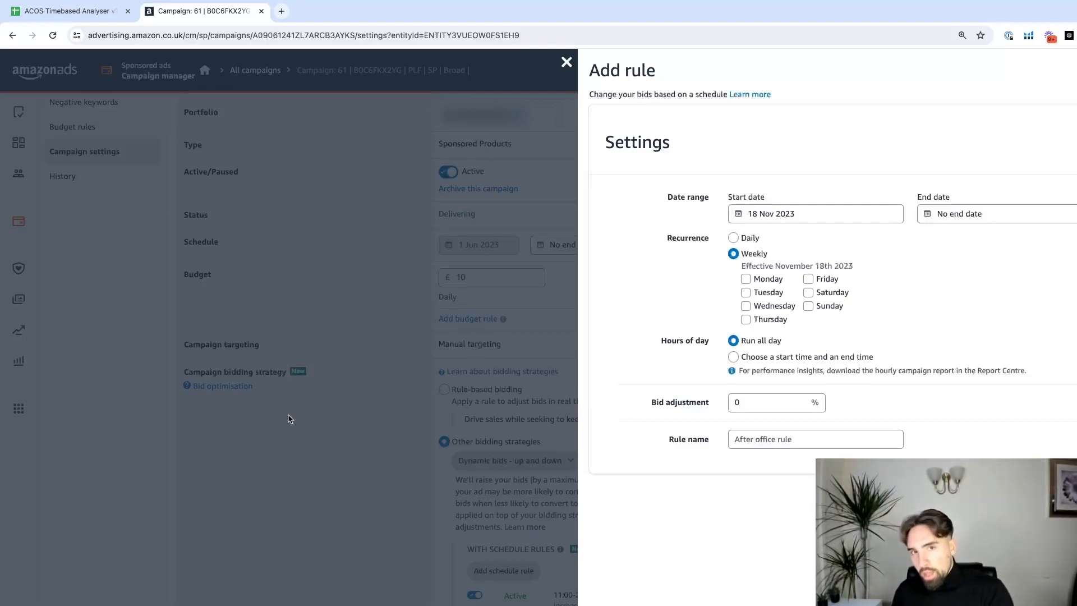
pyautogui.click(566, 62)
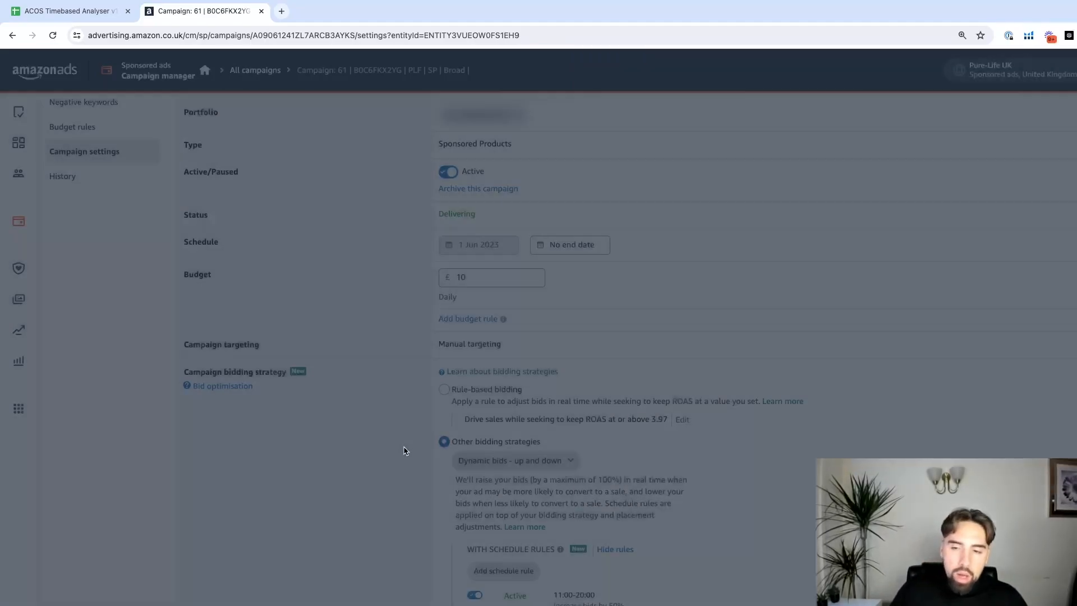